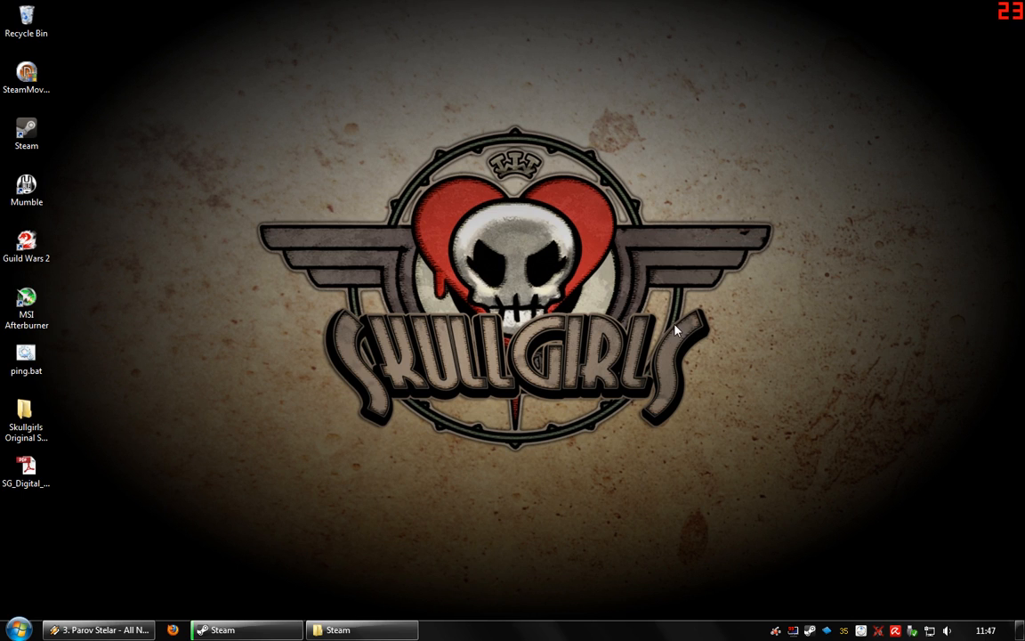
pyautogui.moveTo(505, 492)
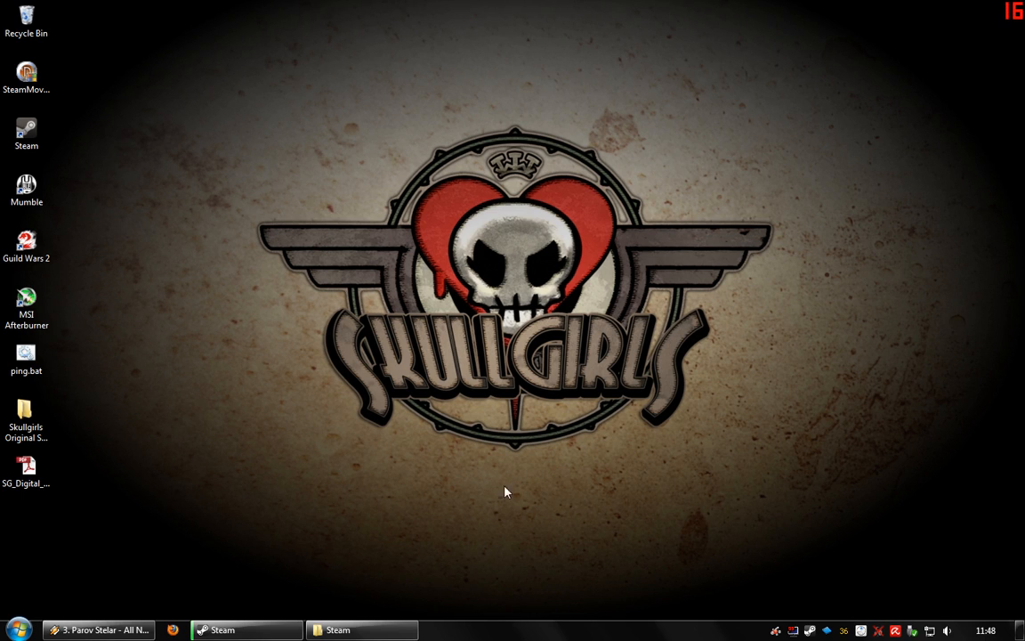
pyautogui.moveTo(424, 587)
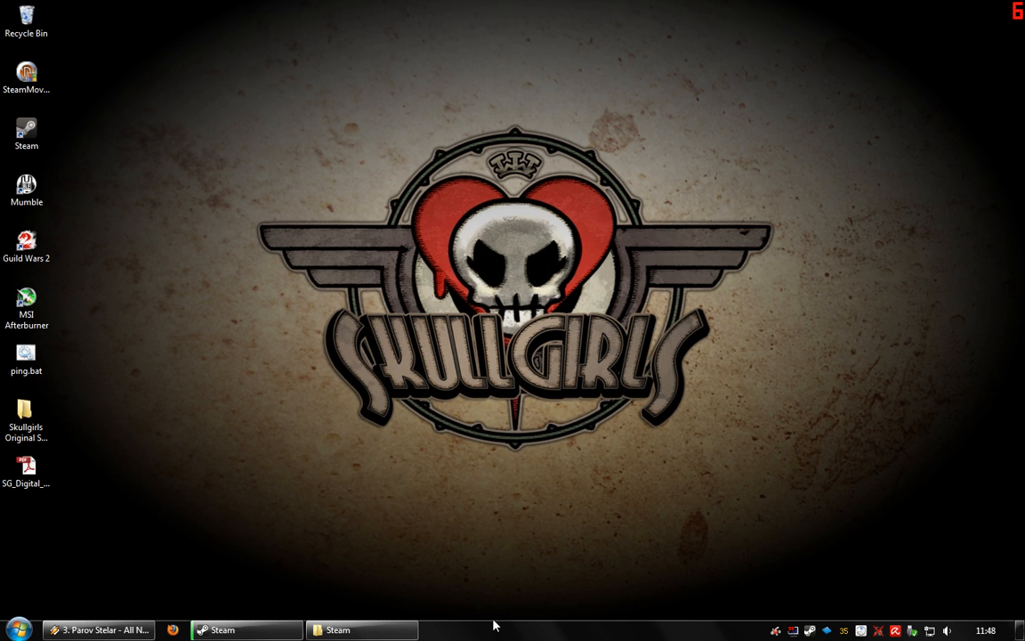
pyautogui.moveTo(420, 495)
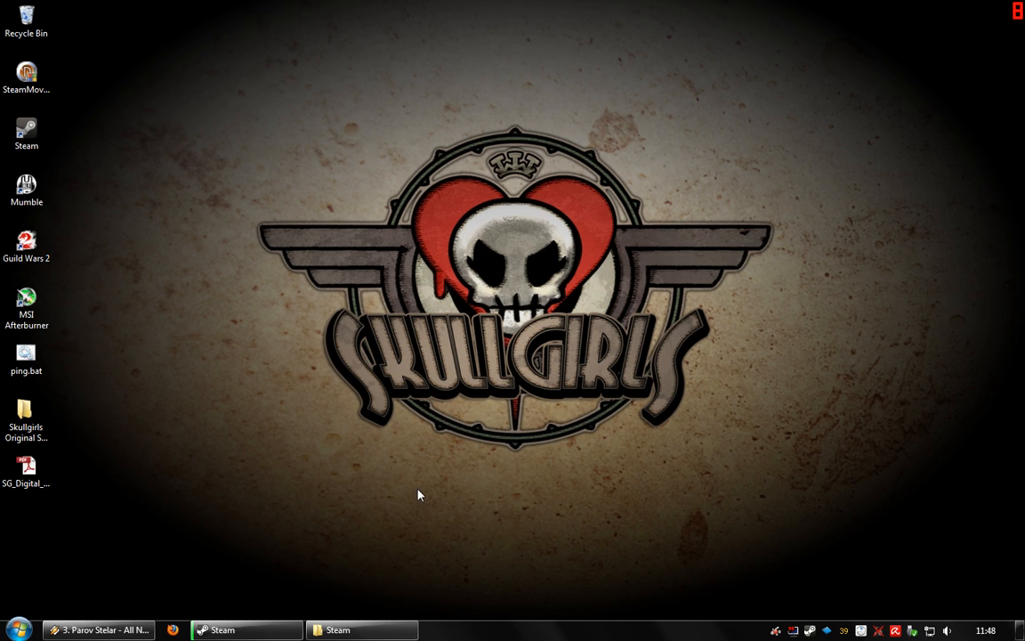
pyautogui.moveTo(462, 535)
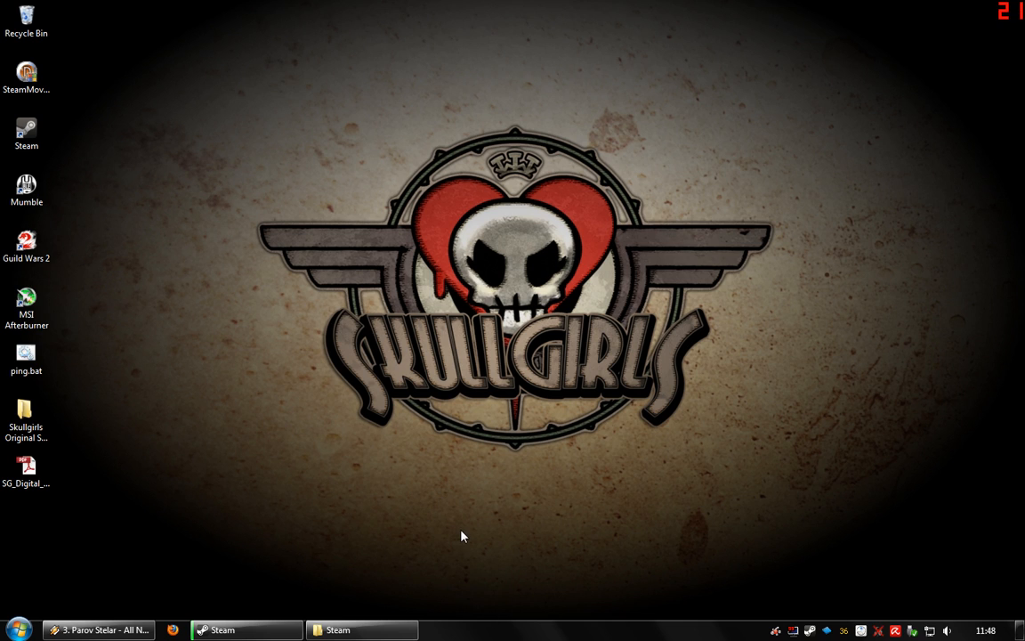
pyautogui.moveTo(538, 506)
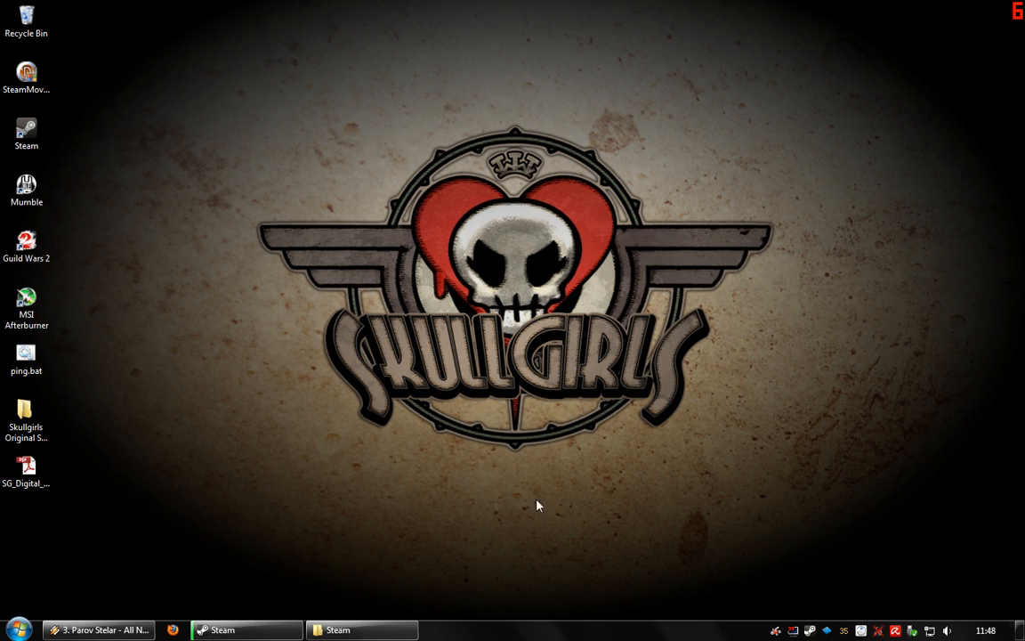
pyautogui.moveTo(550, 498)
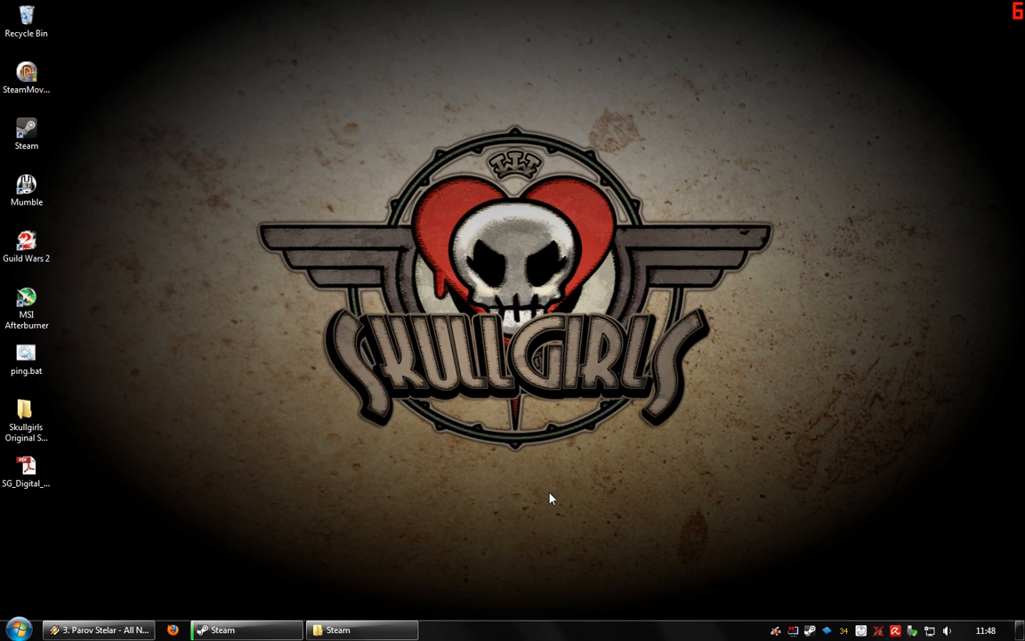
pyautogui.moveTo(579, 495)
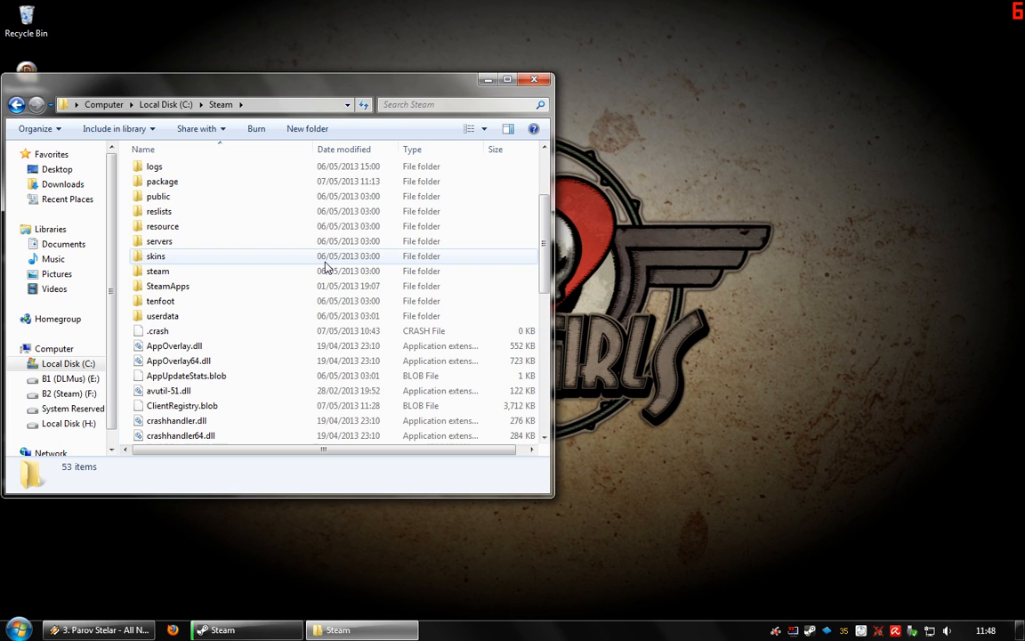
# Scroll through the Steam folder, select all its items, and open the SteamApps folder.
pyautogui.scroll(3)
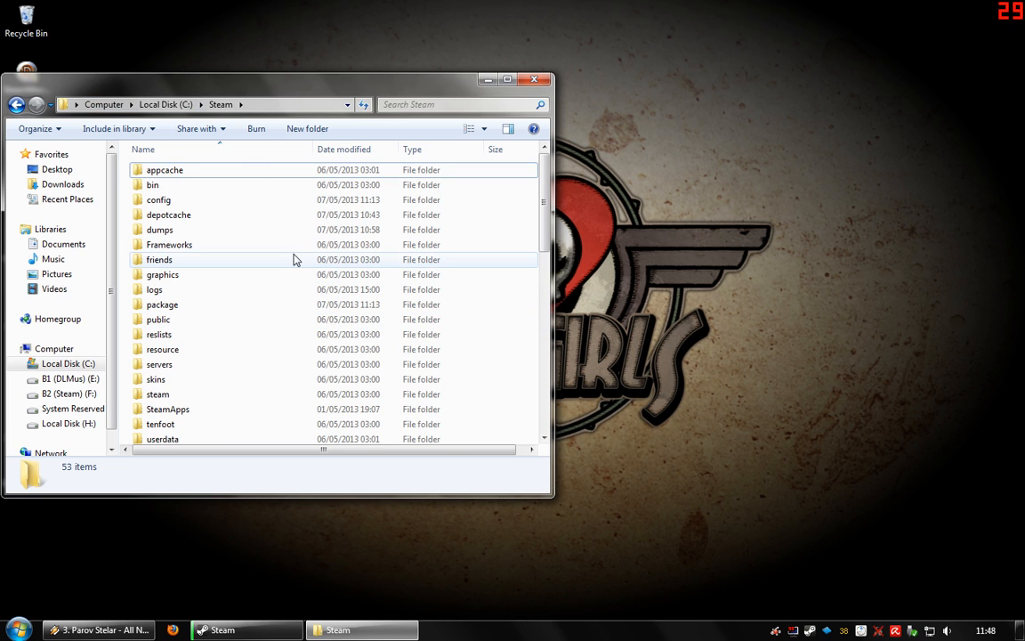
pyautogui.press('ctrl+a')
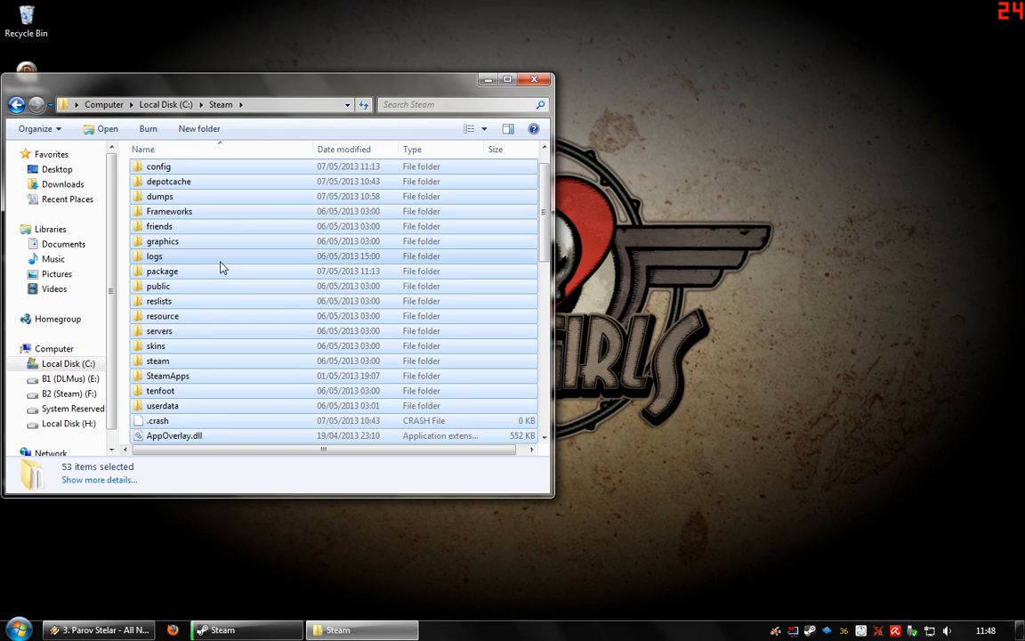
pyautogui.scroll(-3)
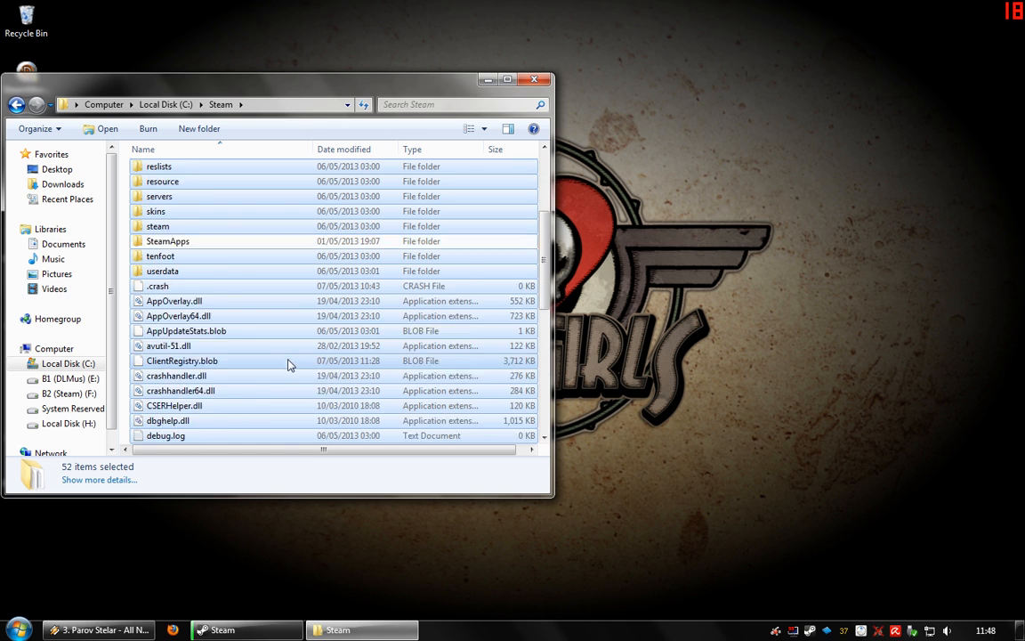
pyautogui.scroll(-3)
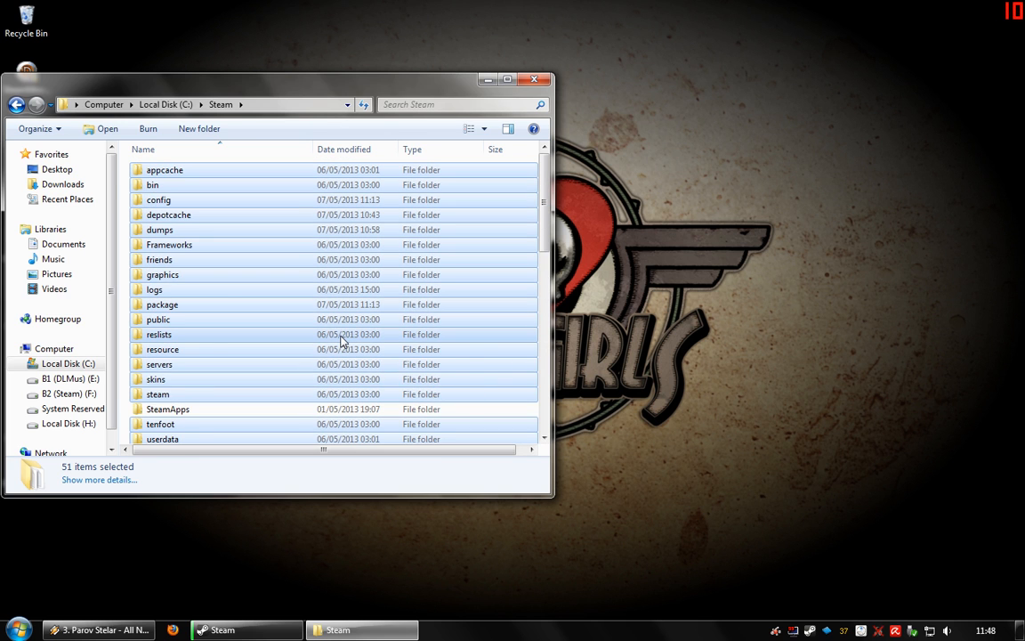
pyautogui.scroll(-3)
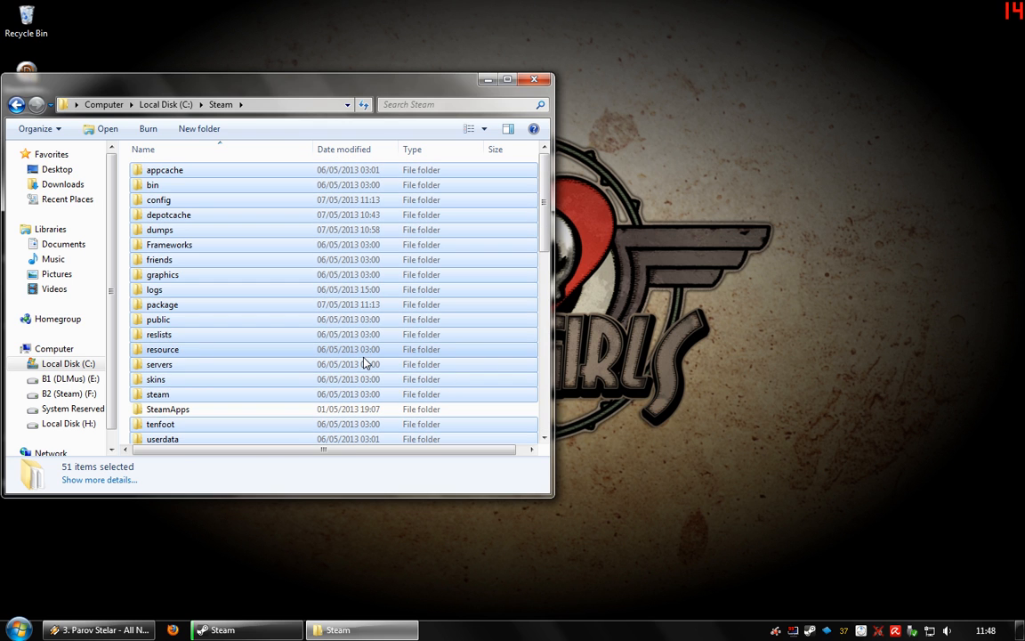
pyautogui.scroll(-3)
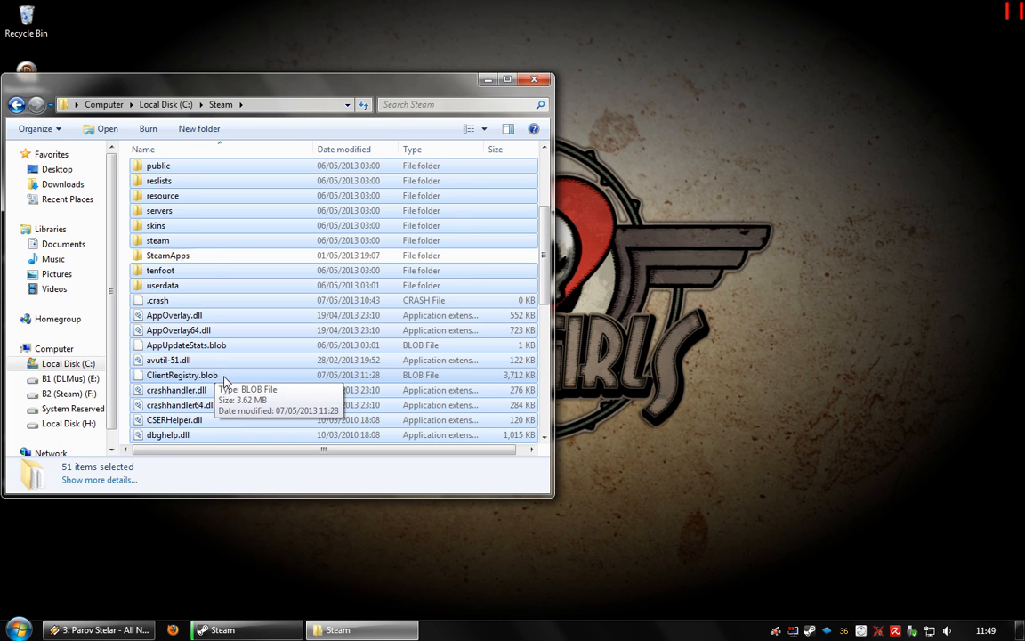
pyautogui.scroll(3)
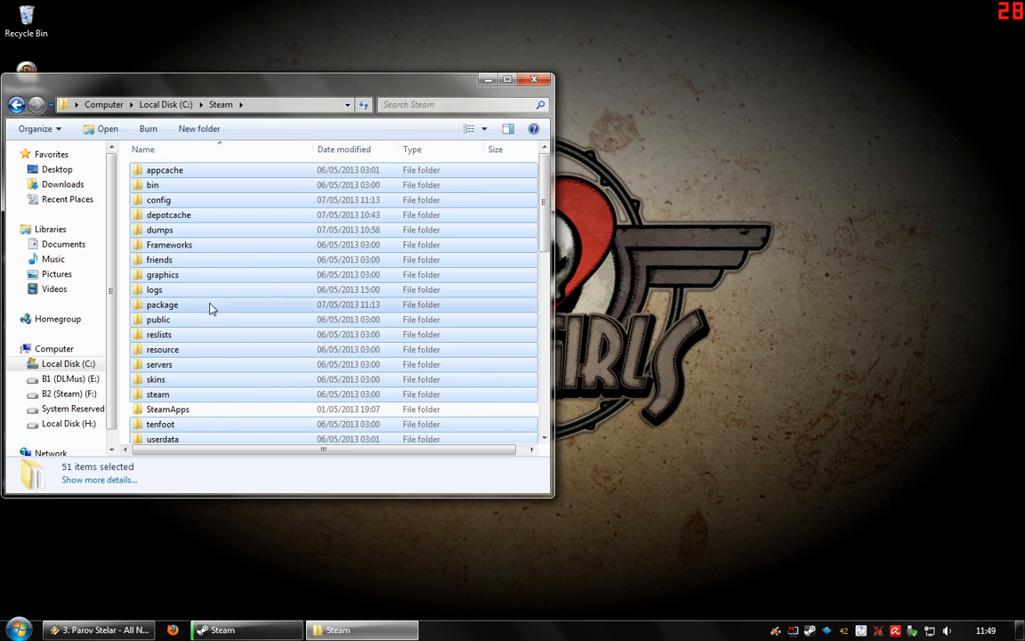
pyautogui.moveTo(525, 301)
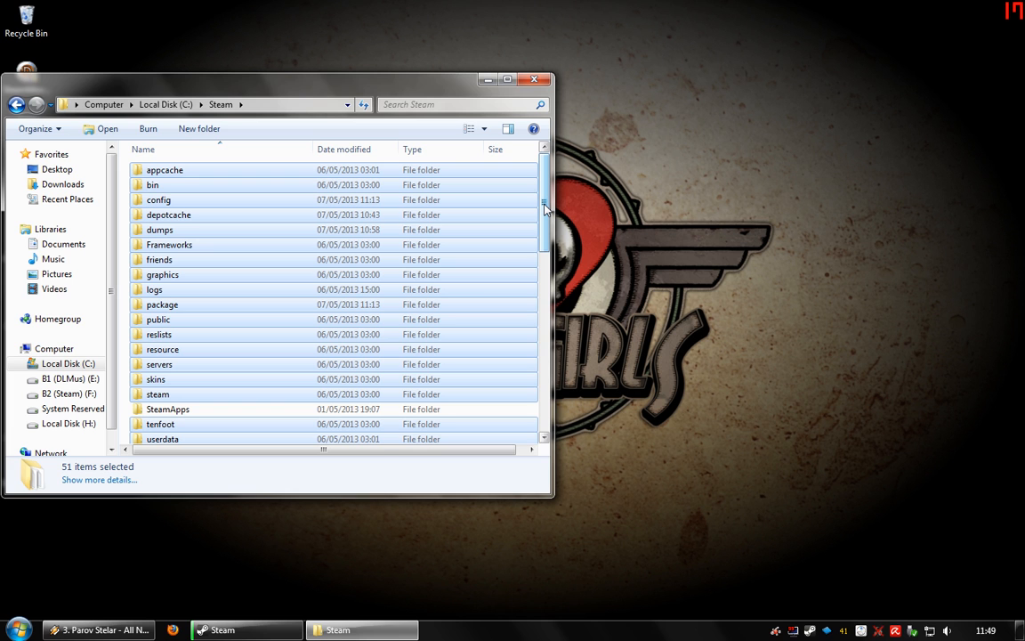
pyautogui.scroll(-3)
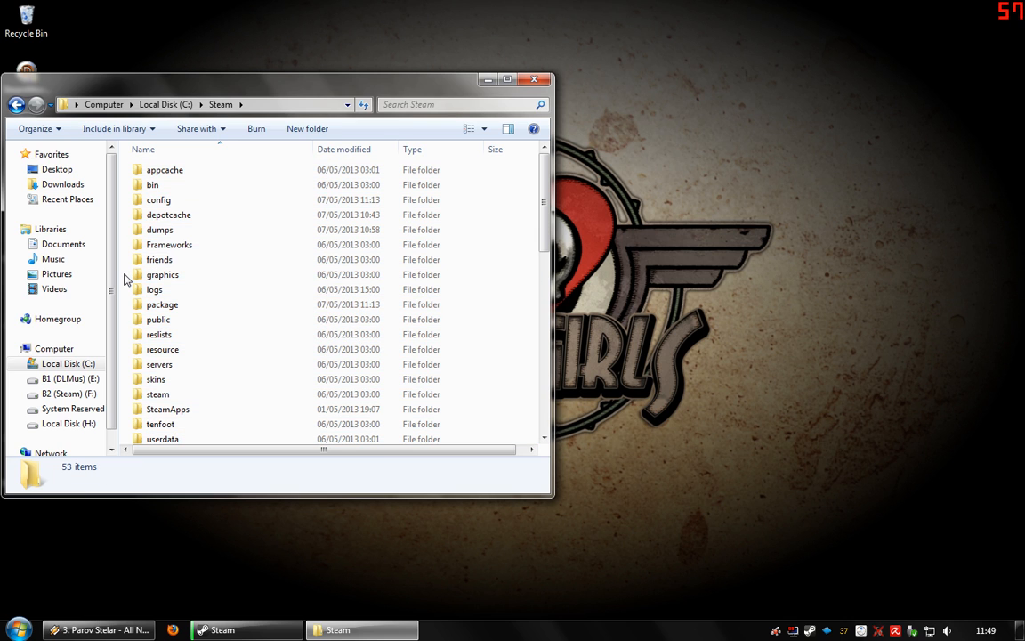
pyautogui.scroll(-3)
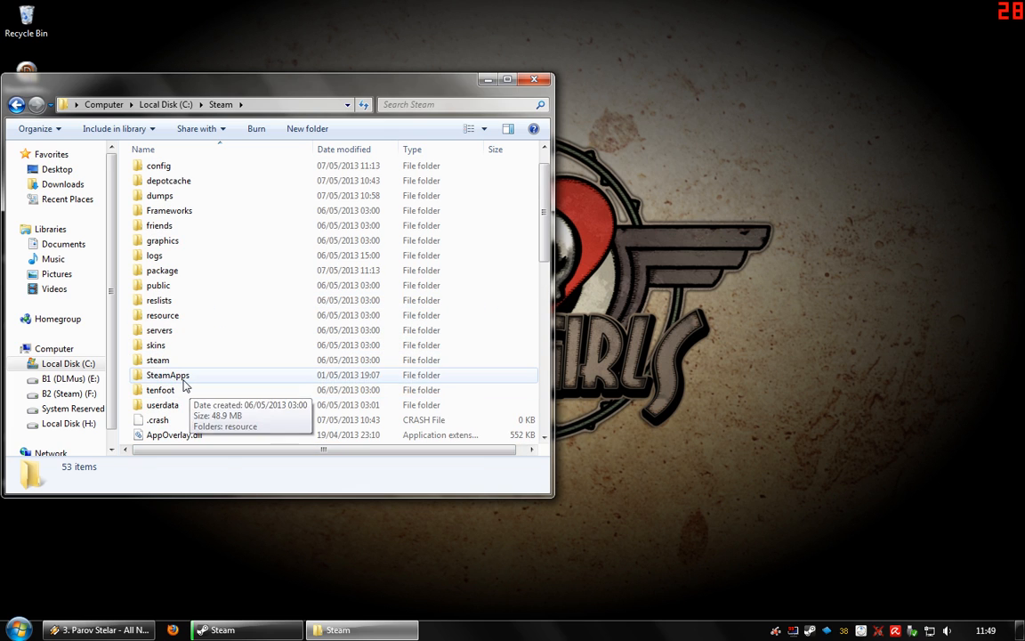
pyautogui.doubleClick(167, 374)
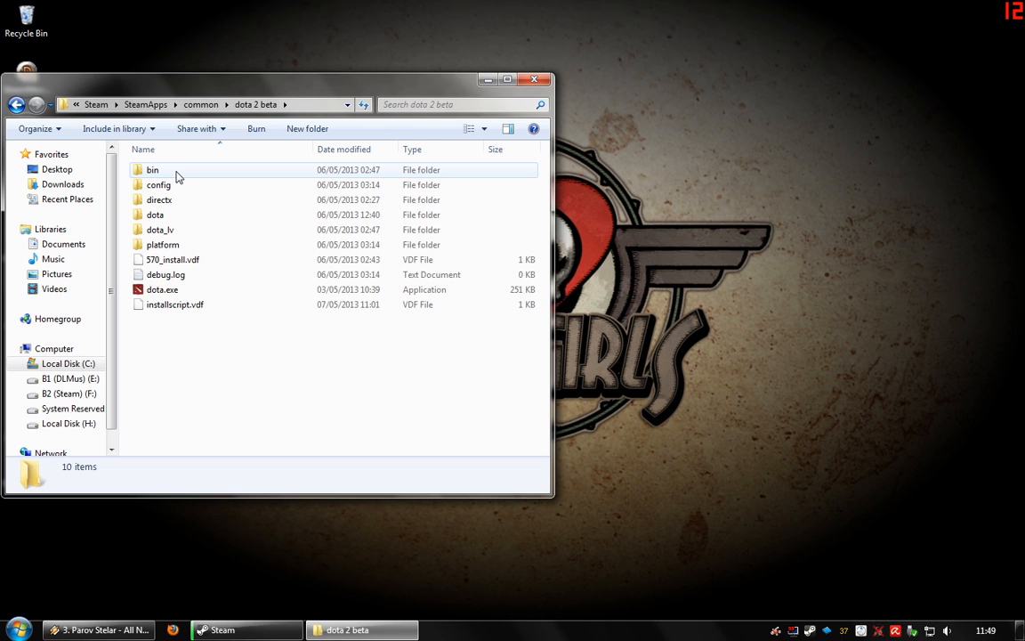
pyautogui.moveTo(184, 230)
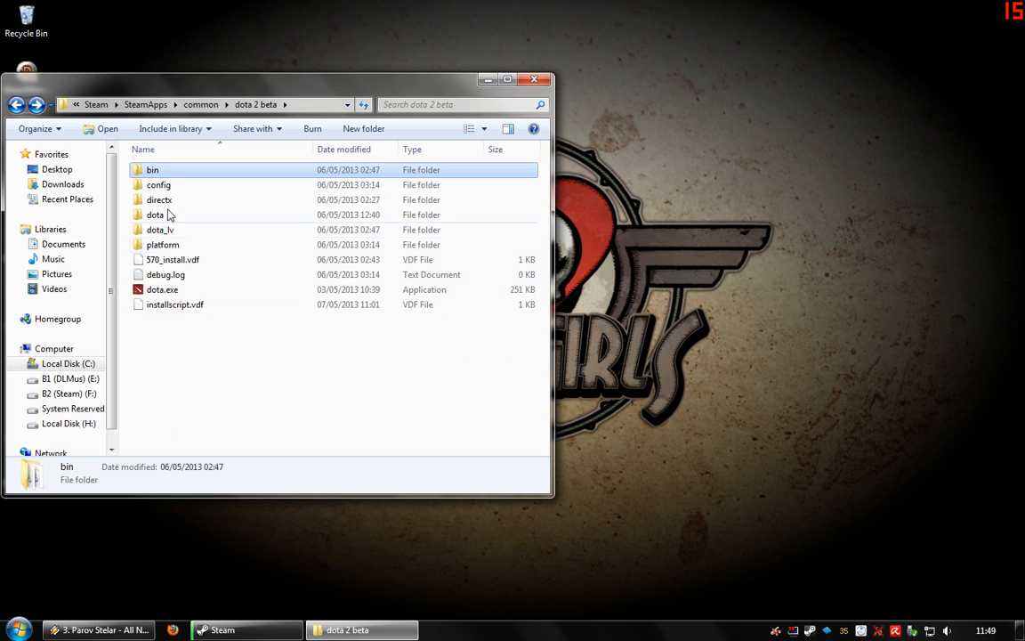
# In dota 2 beta, look into the config and platform folders, then return to the game folder.
pyautogui.click(158, 183)
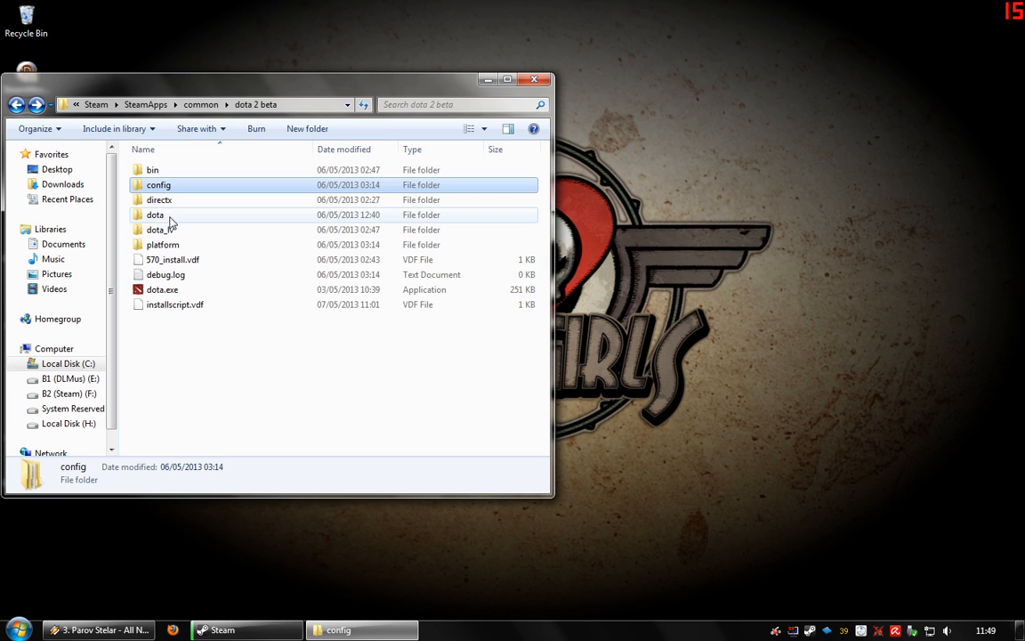
pyautogui.doubleClick(159, 199)
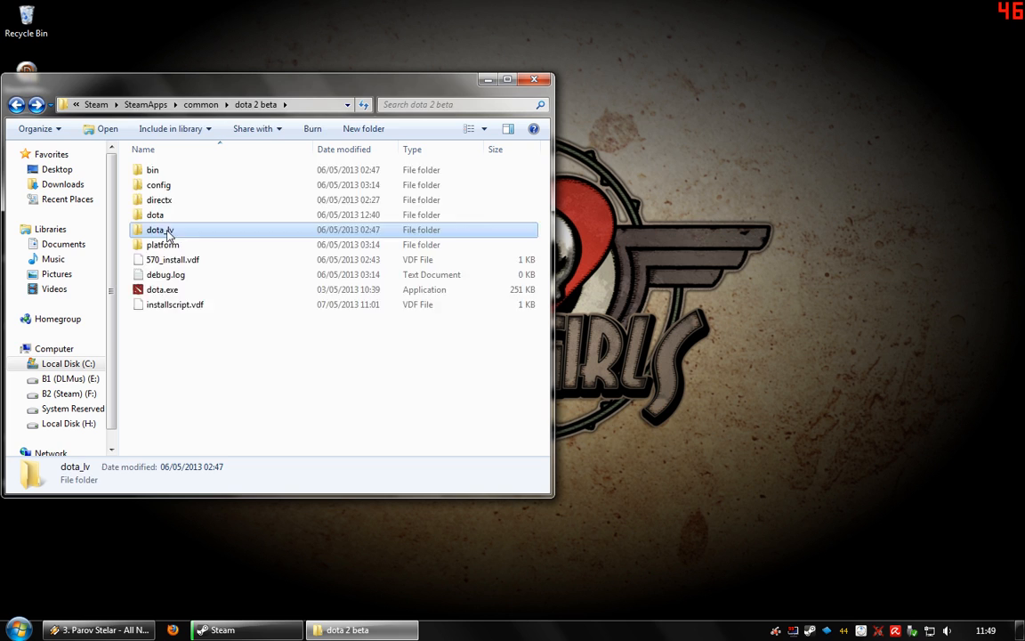
pyautogui.doubleClick(163, 245)
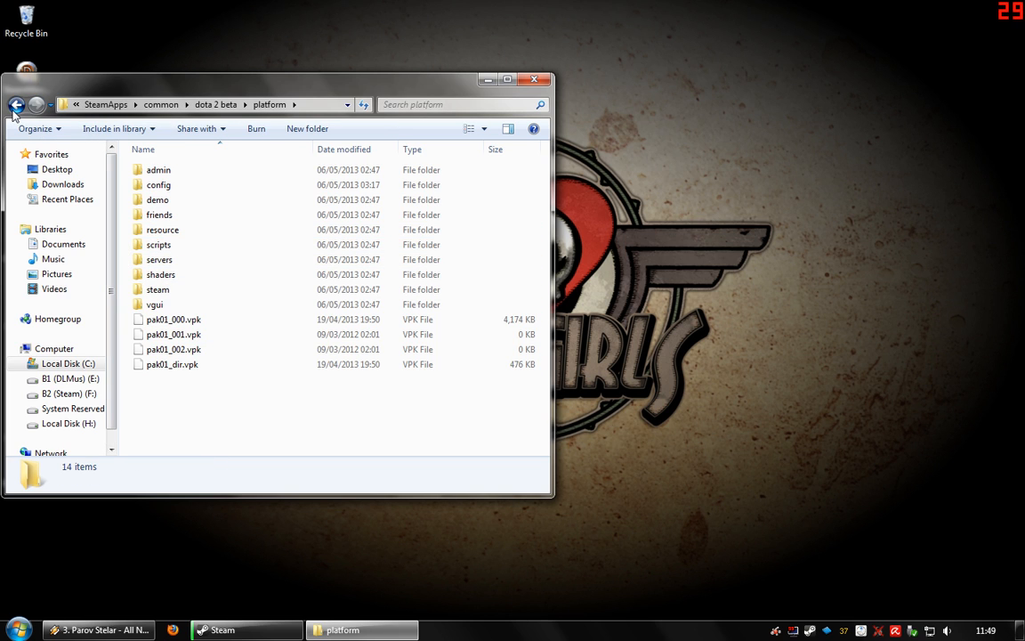
pyautogui.click(16, 103)
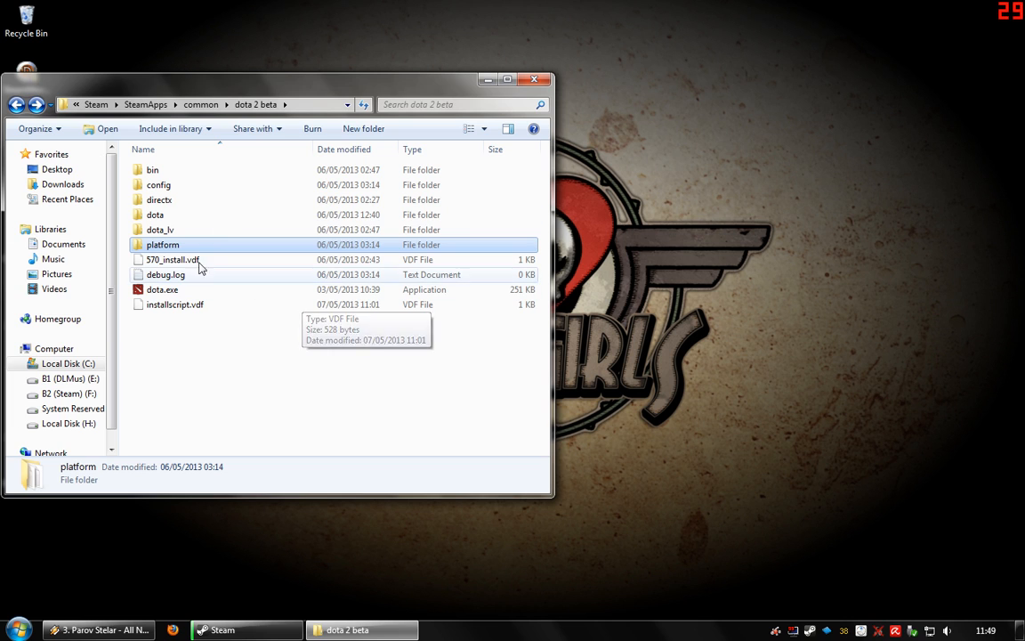
pyautogui.click(158, 199)
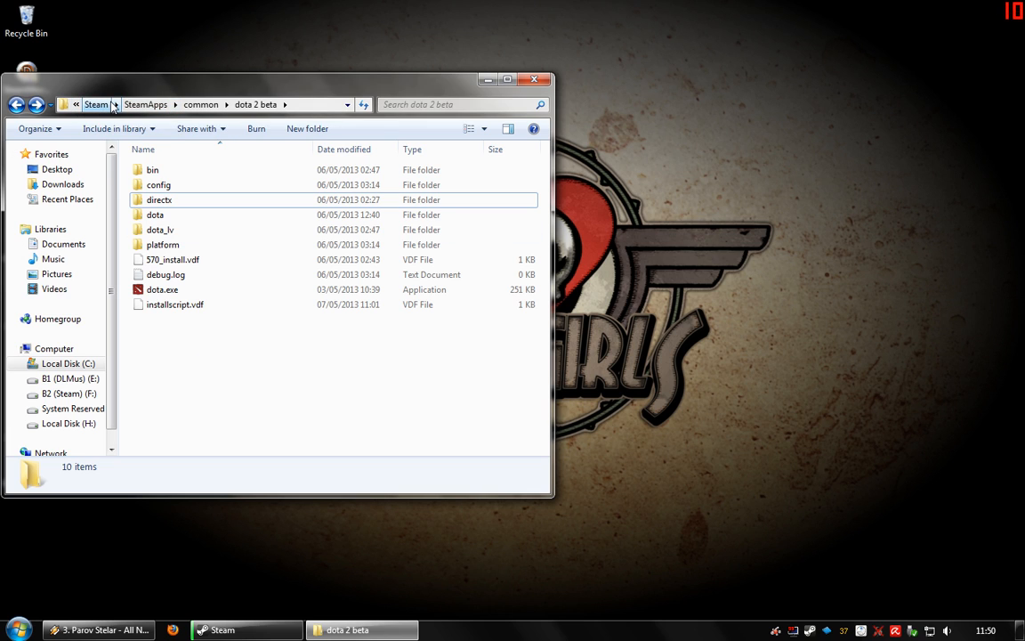
pyautogui.moveTo(285, 372)
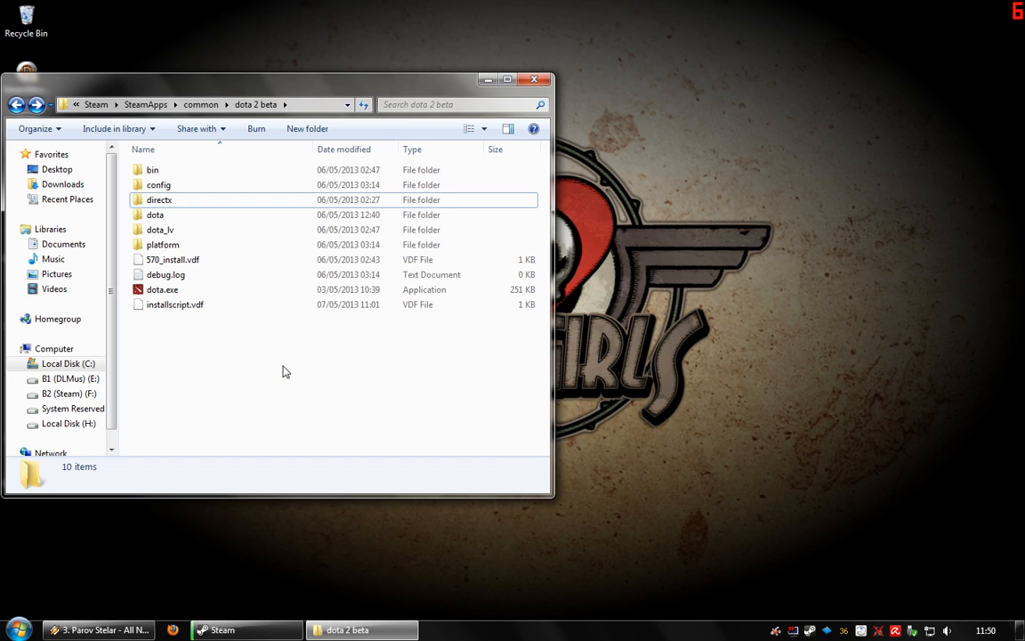
pyautogui.moveTo(811, 623)
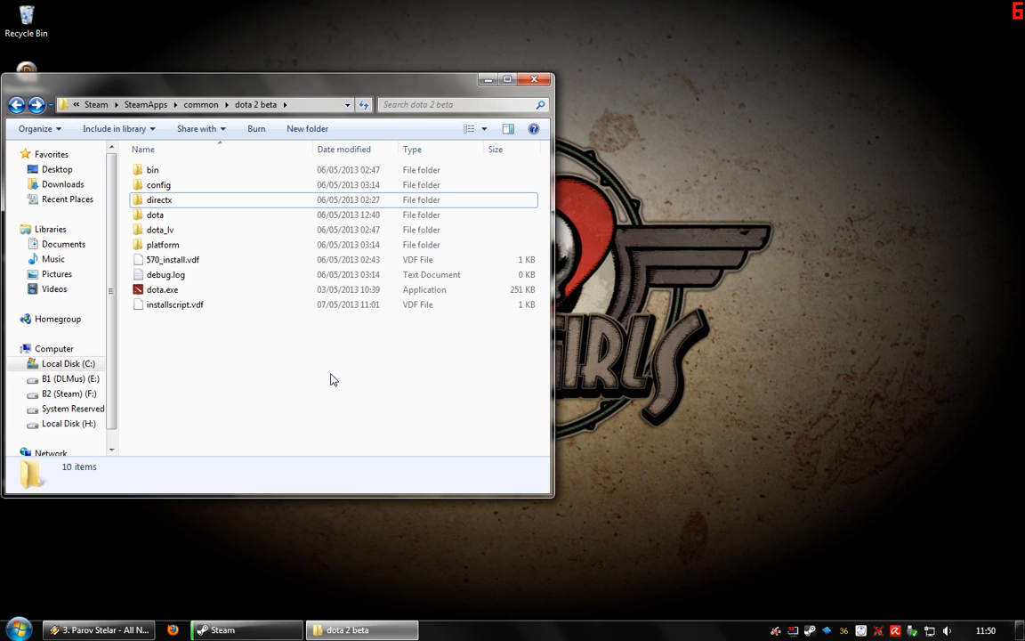
pyautogui.moveTo(228, 287)
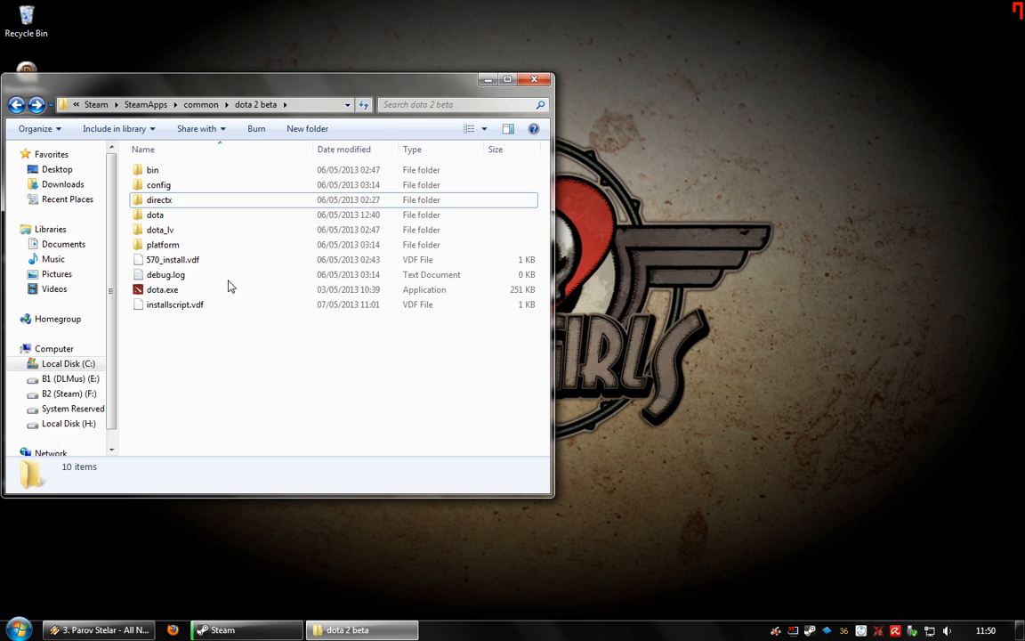
pyautogui.moveTo(598, 313)
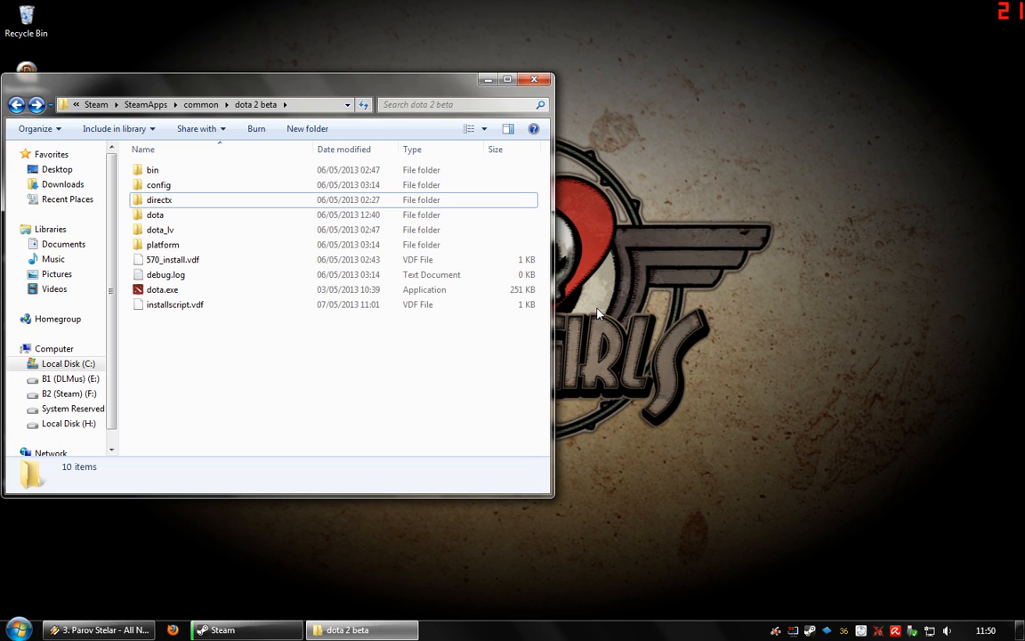
pyautogui.moveTo(823, 509)
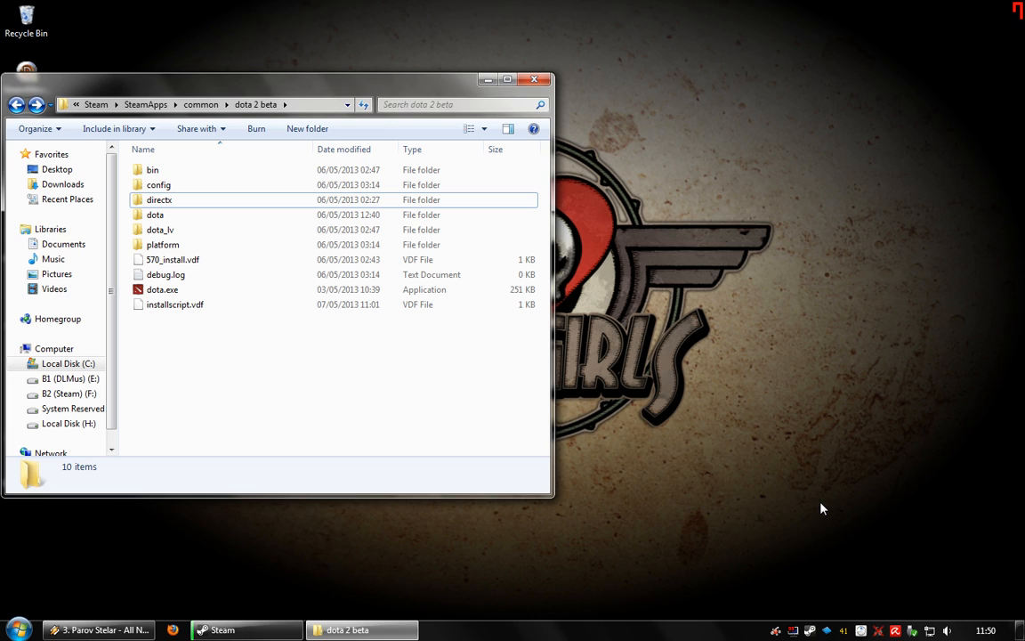
pyautogui.moveTo(828, 496)
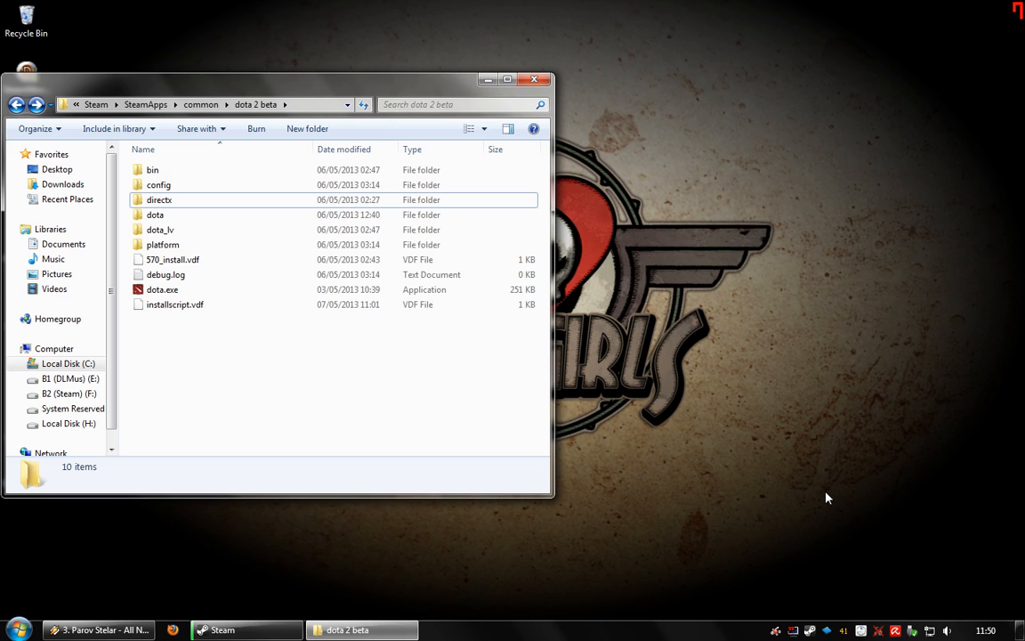
pyautogui.moveTo(798, 495)
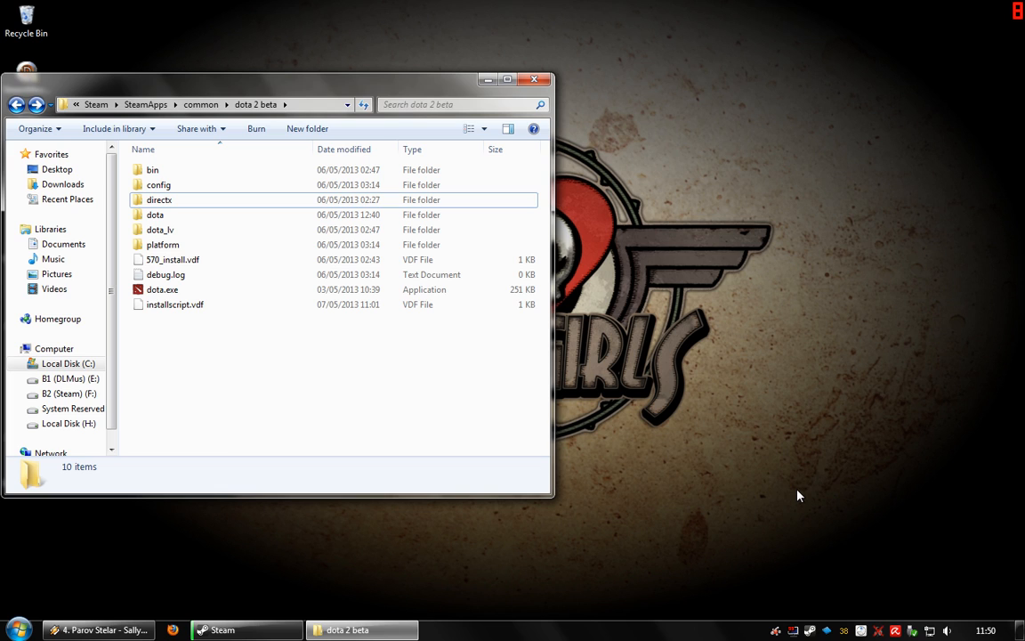
pyautogui.moveTo(619, 470)
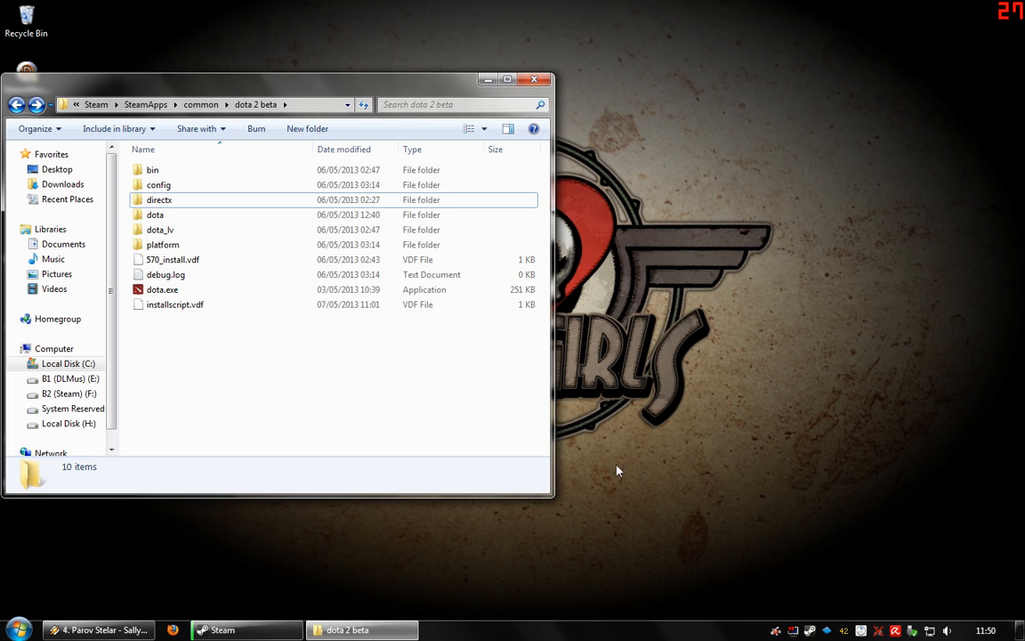
pyautogui.moveTo(892, 176)
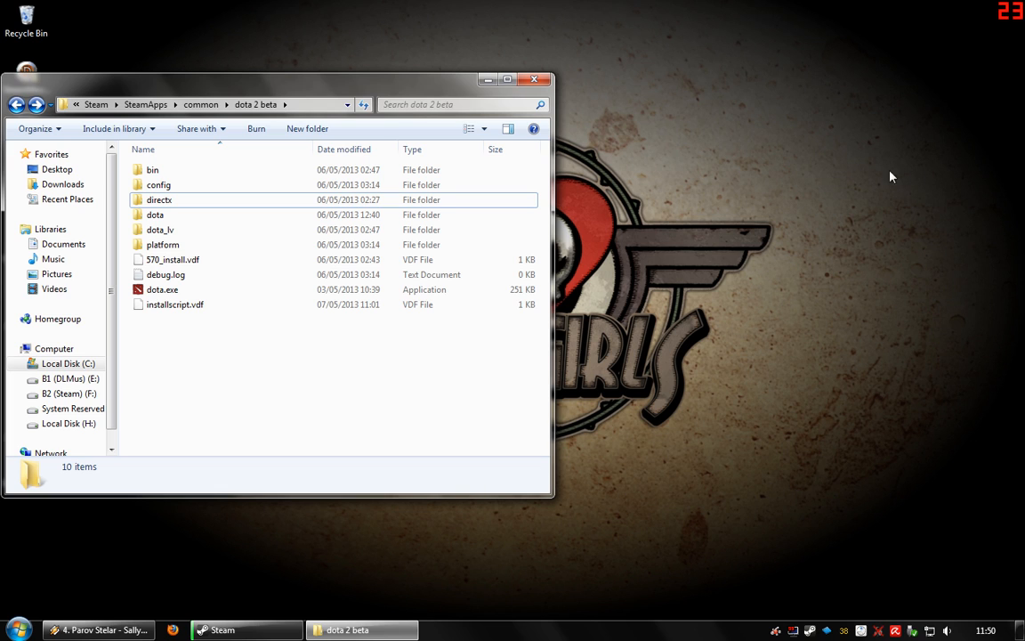
pyautogui.moveTo(863, 156)
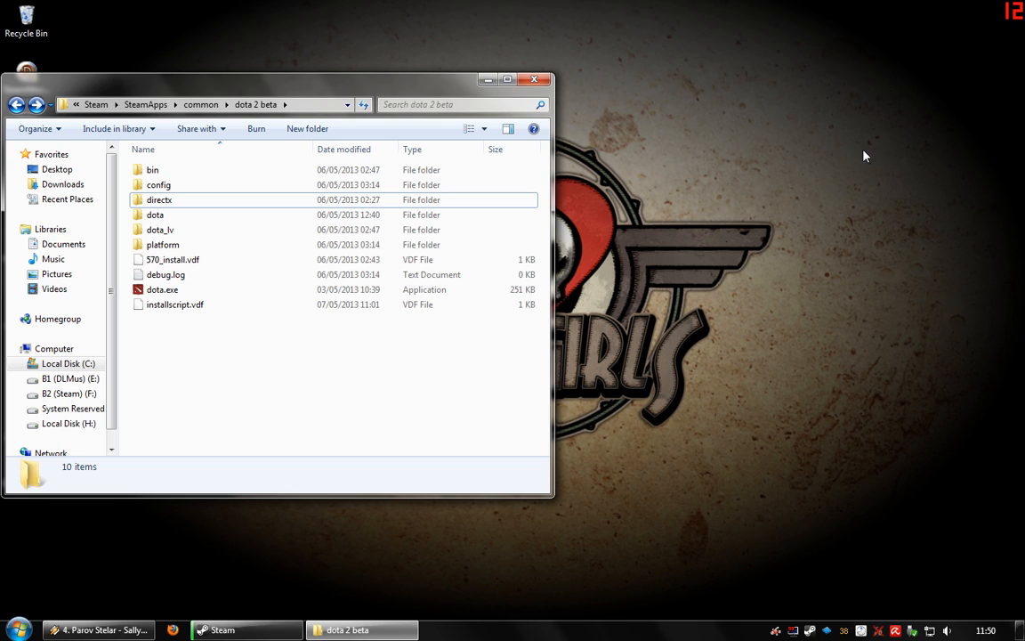
pyautogui.moveTo(570, 272)
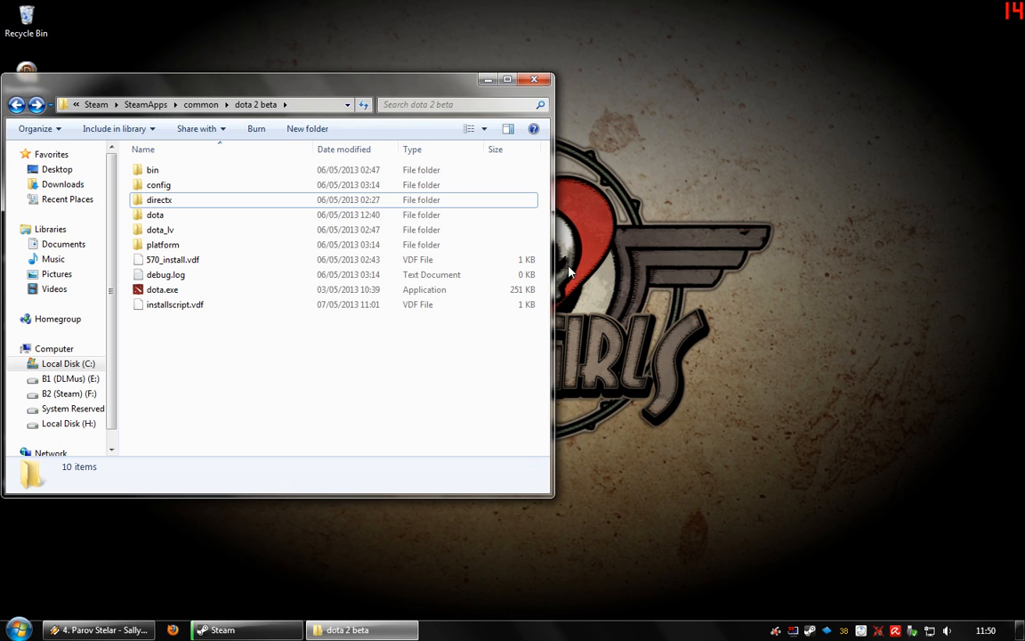
pyautogui.moveTo(157, 214)
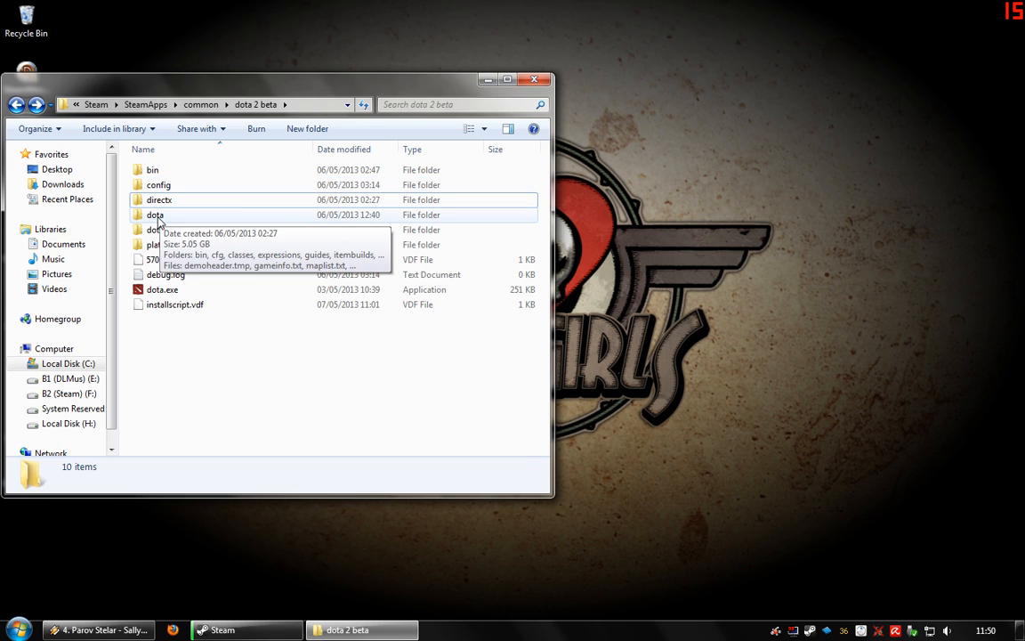
pyautogui.moveTo(673, 478)
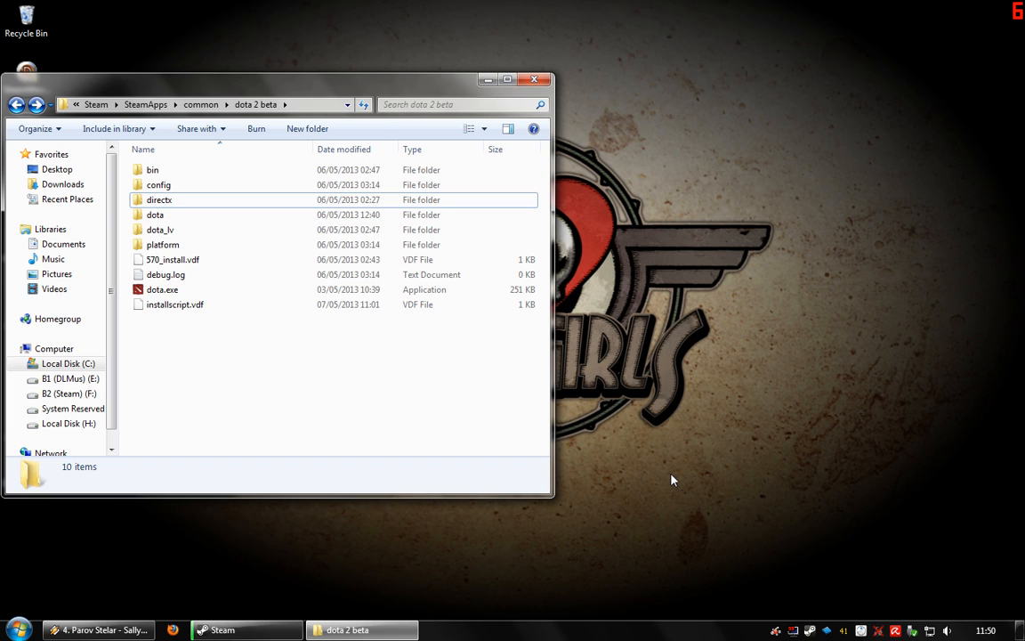
pyautogui.moveTo(698, 506)
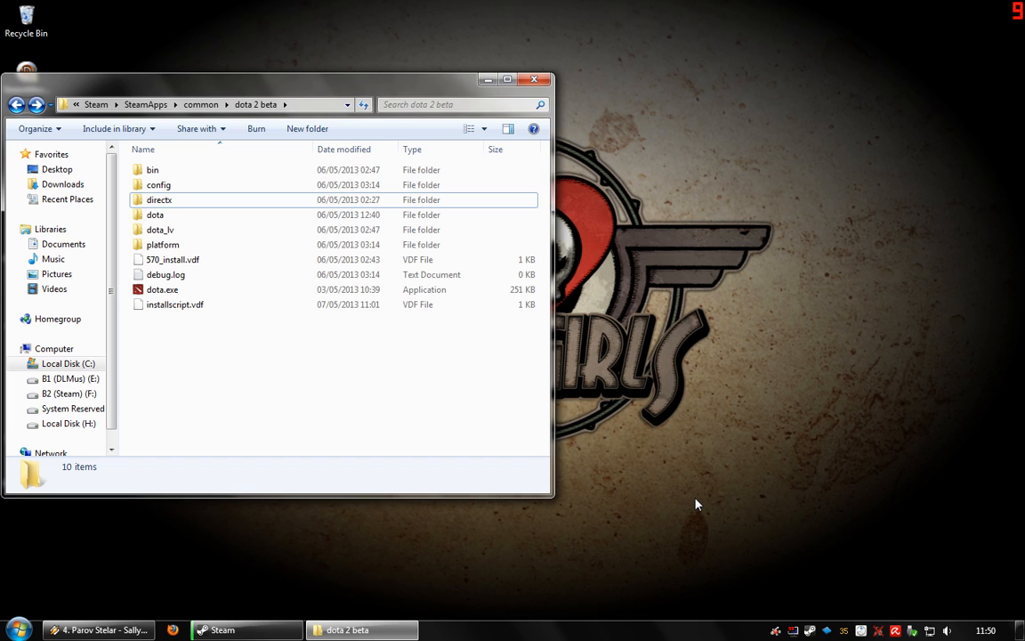
pyautogui.moveTo(409, 347)
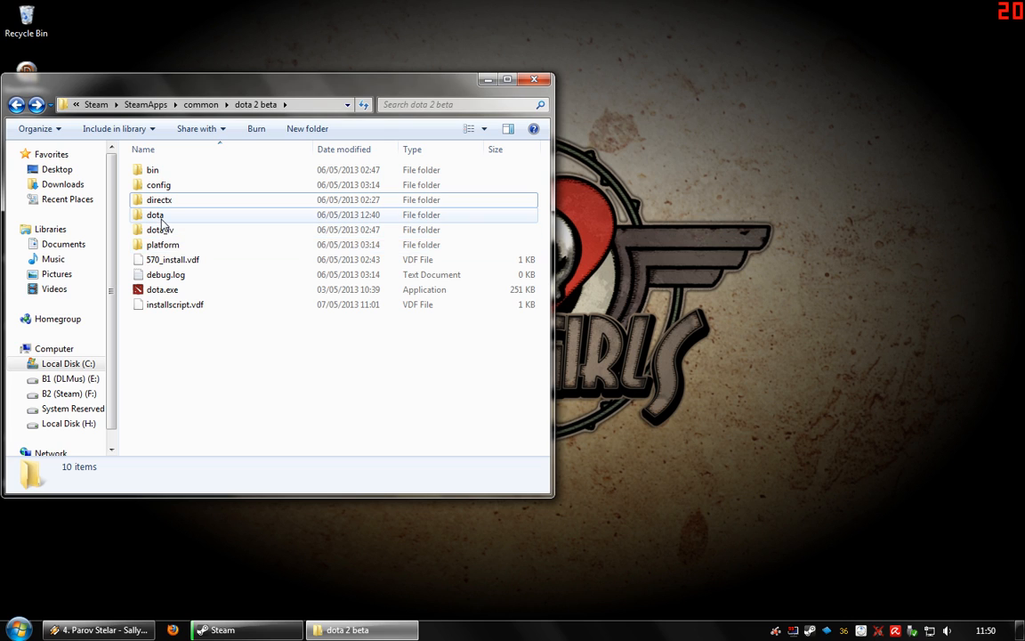
pyautogui.moveTo(157, 213)
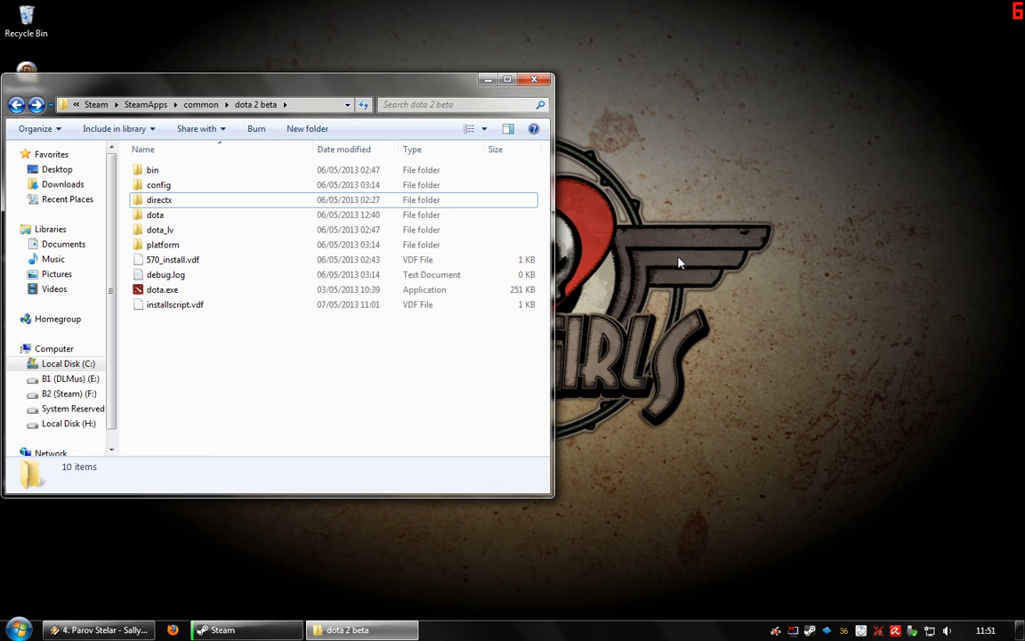
pyautogui.moveTo(691, 258)
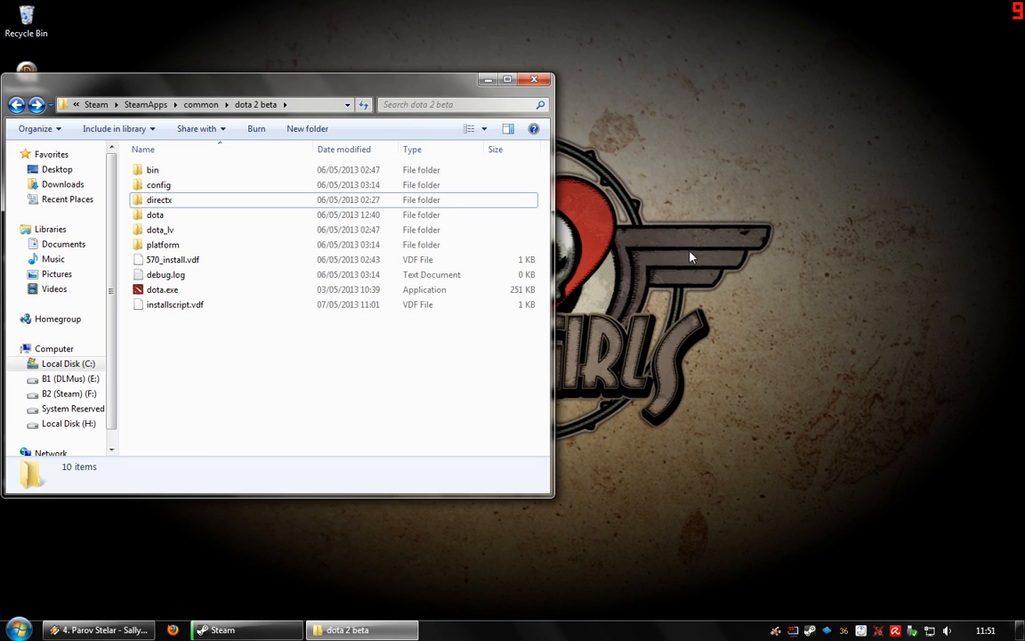
pyautogui.moveTo(680, 265)
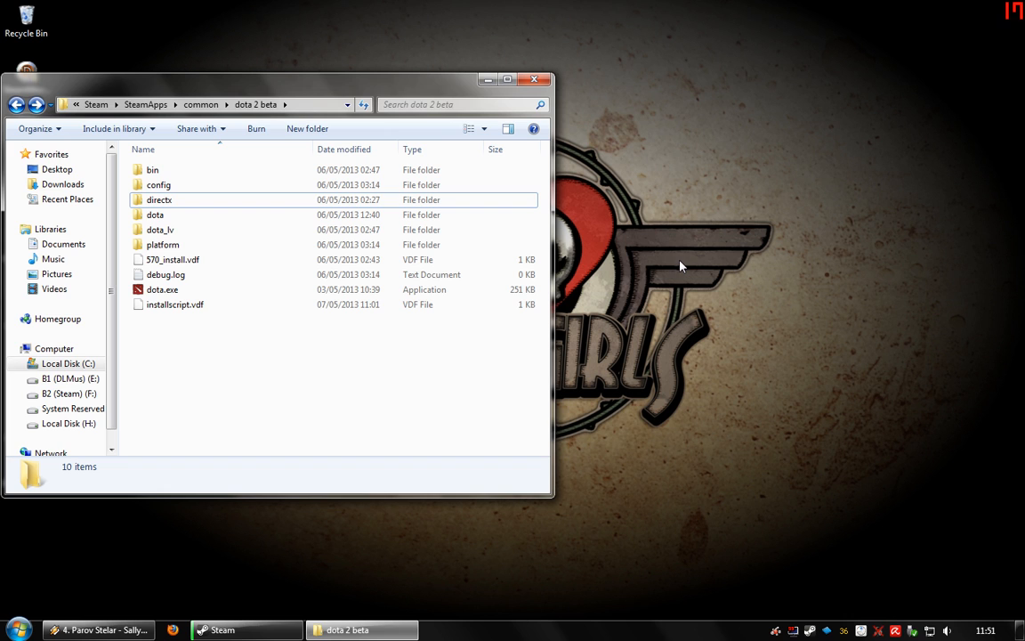
pyautogui.moveTo(677, 281)
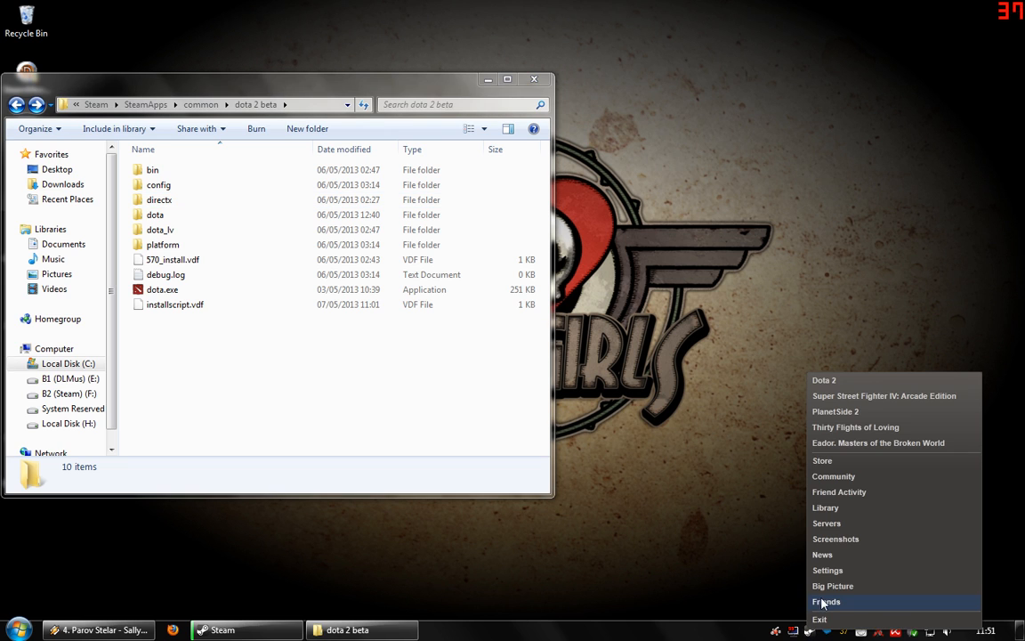
# Open Steam's Voice settings and bring up the Windows recording devices via Change Device.
pyautogui.click(827, 570)
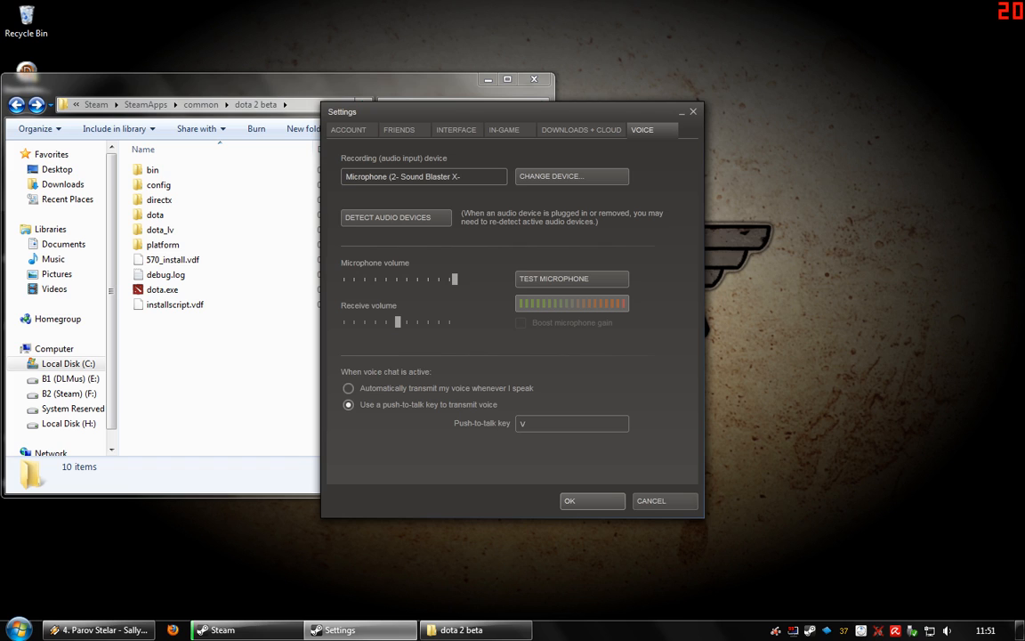
pyautogui.moveTo(644, 265)
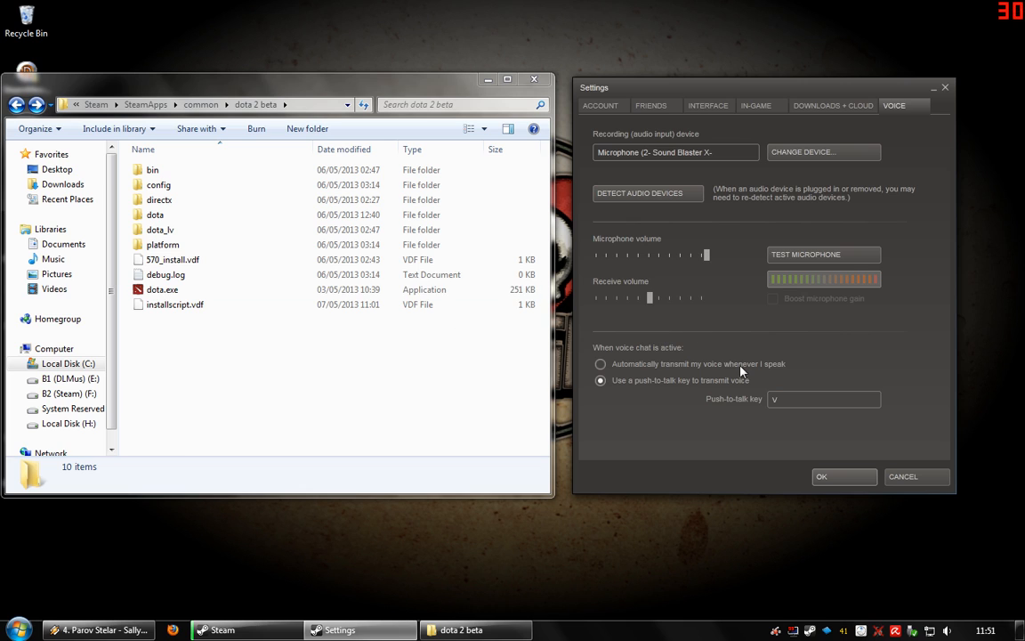
pyautogui.moveTo(738, 451)
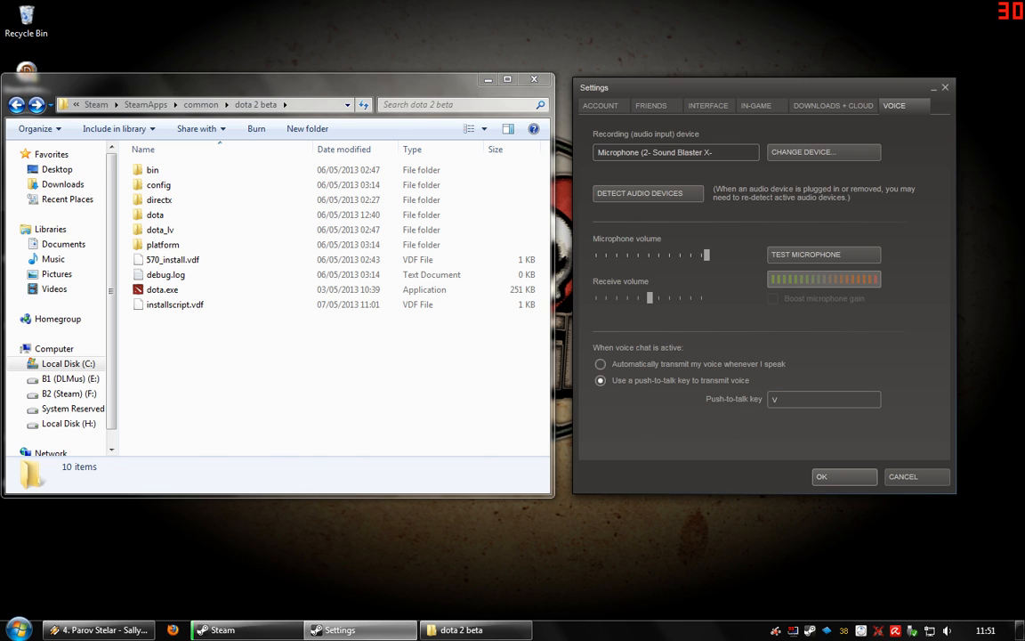
pyautogui.moveTo(752, 430)
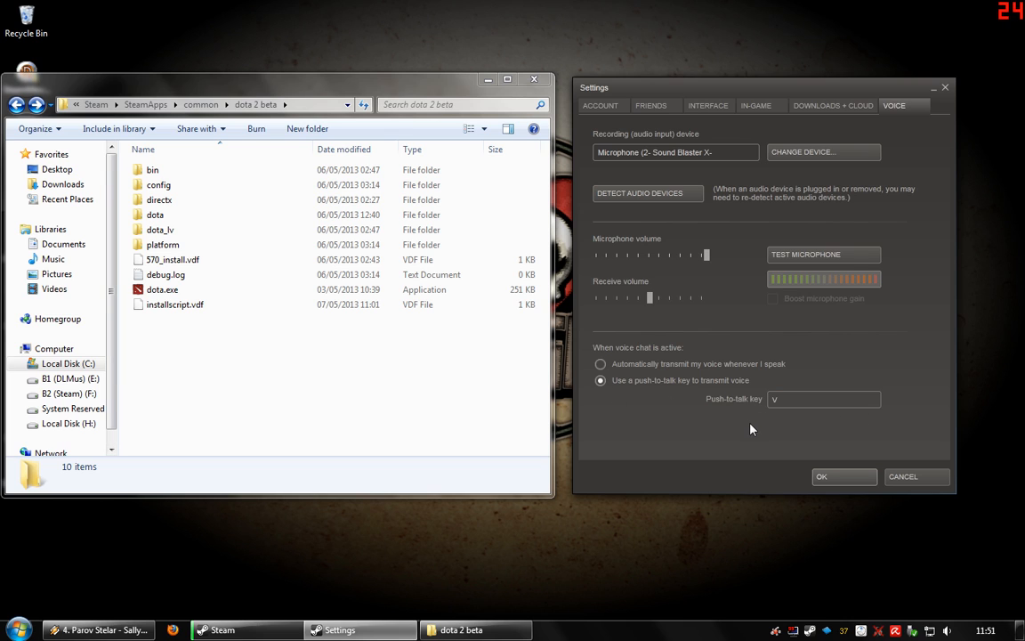
pyautogui.moveTo(775, 438)
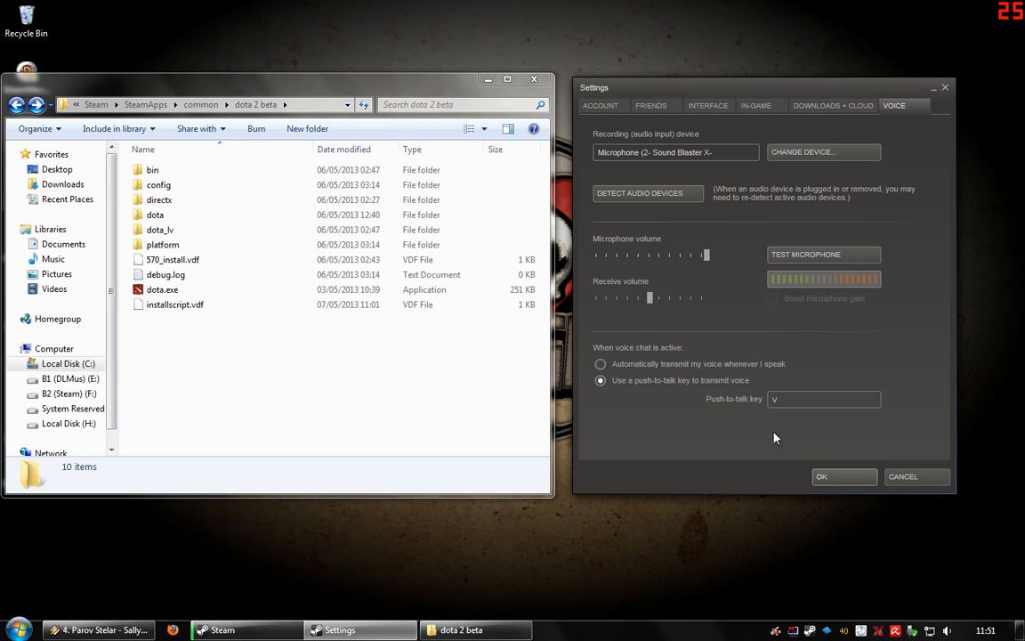
pyautogui.moveTo(833, 105)
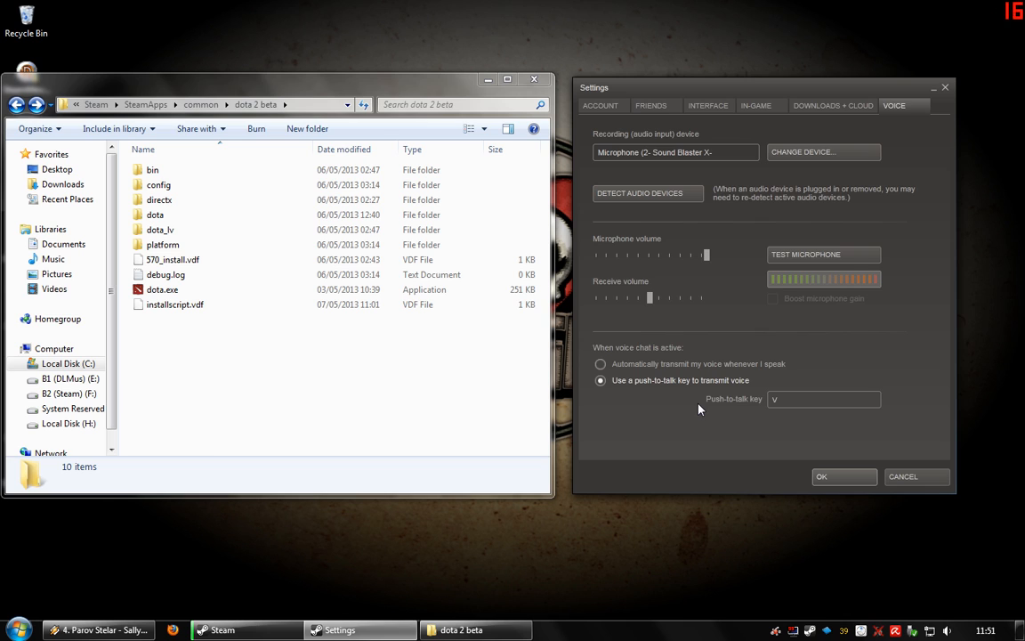
pyautogui.moveTo(694, 367)
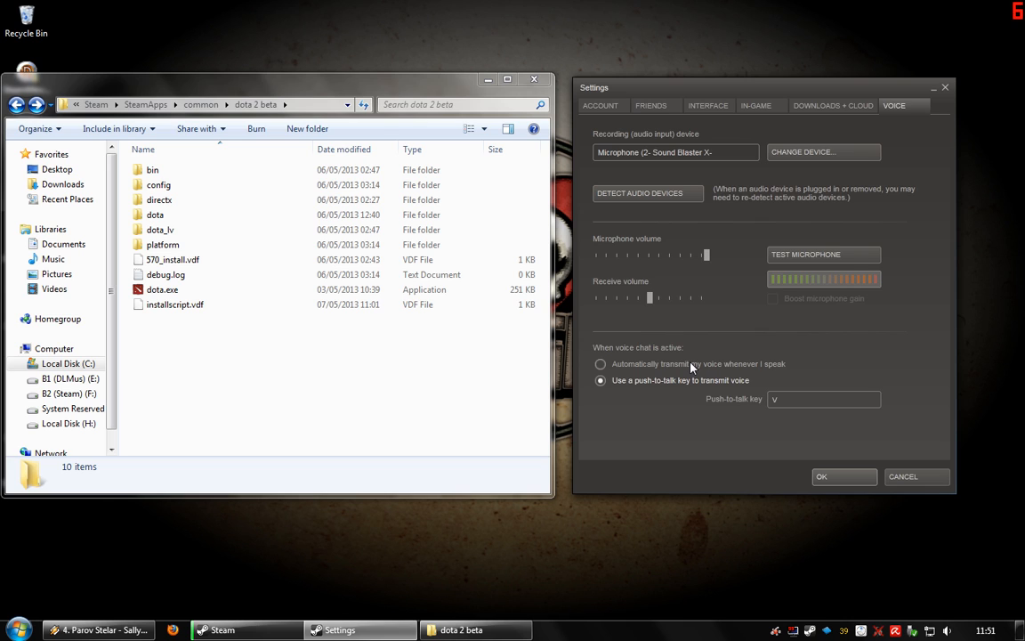
pyautogui.moveTo(835, 210)
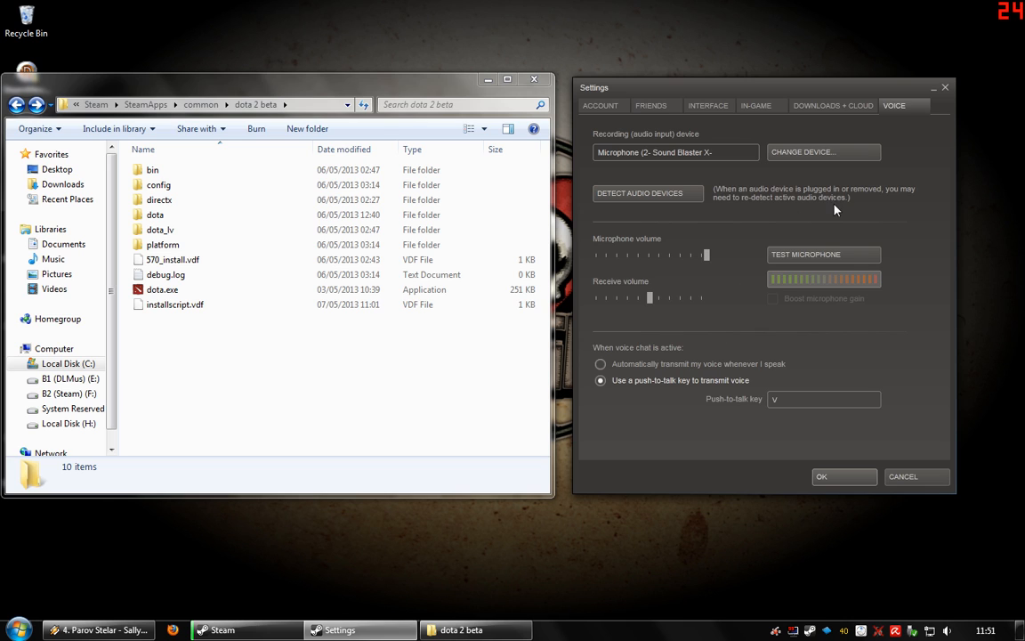
pyautogui.moveTo(819, 184)
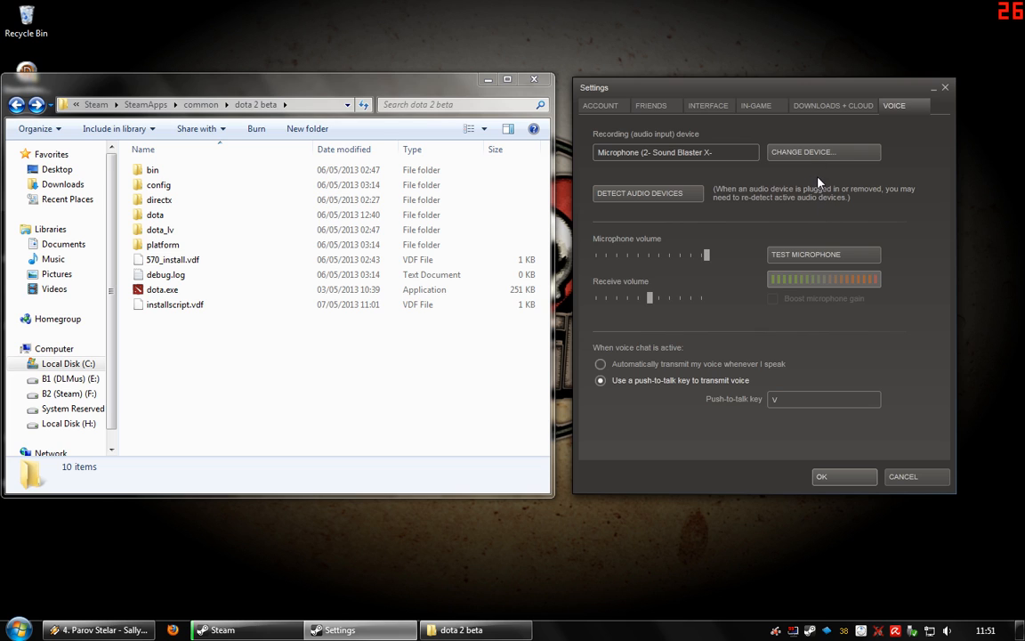
pyautogui.moveTo(818, 156)
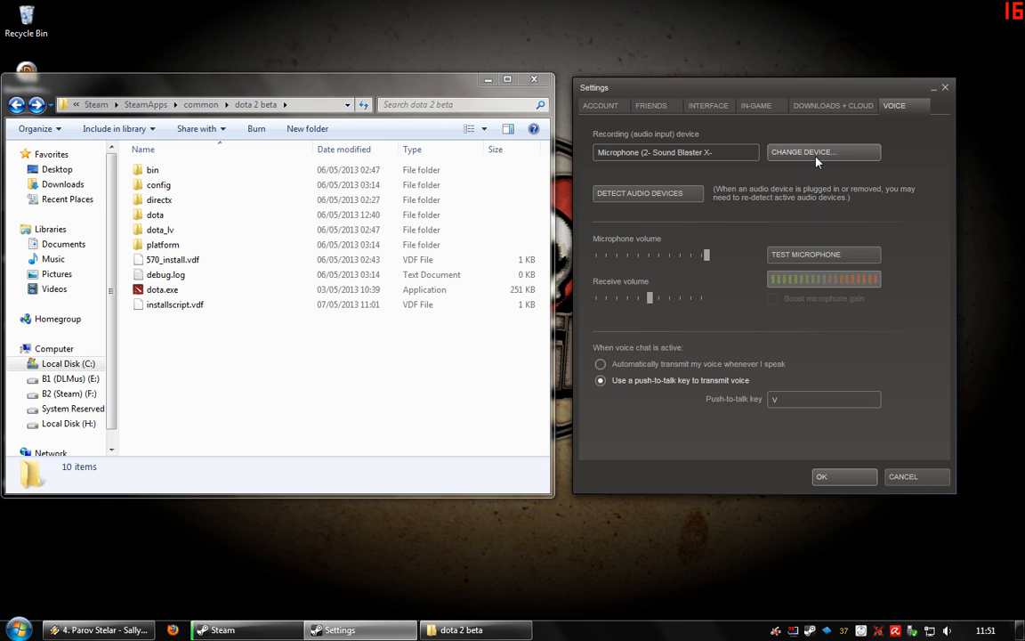
pyautogui.moveTo(858, 103)
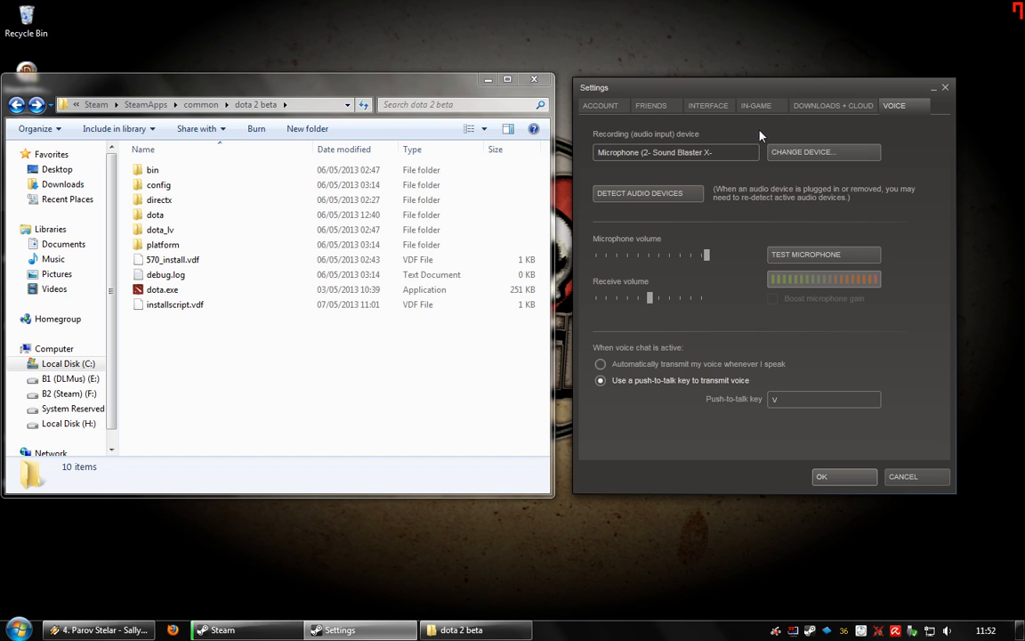
pyautogui.moveTo(759, 178)
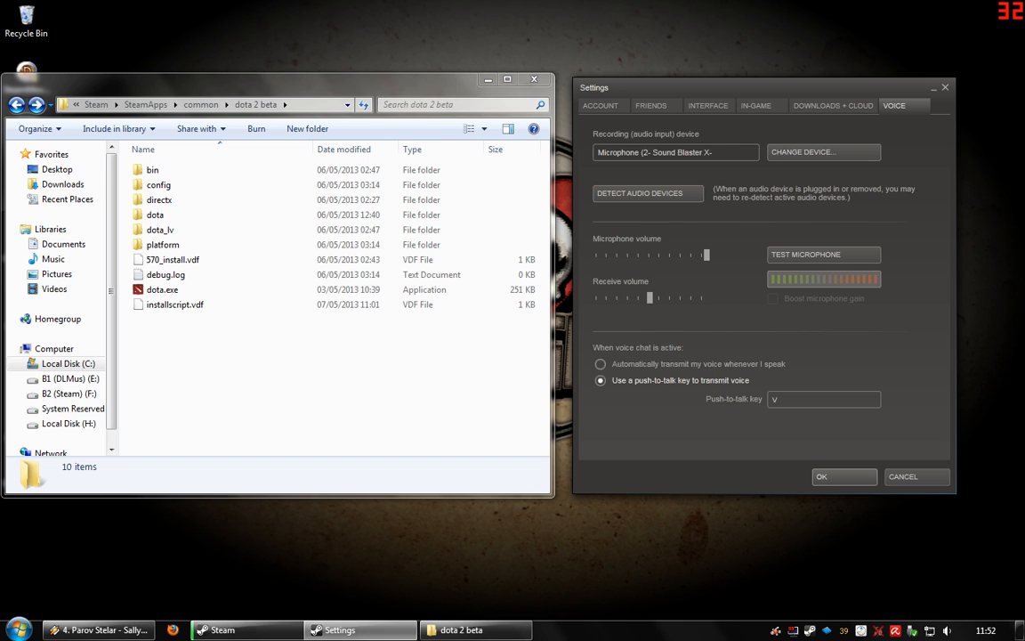
pyautogui.click(823, 151)
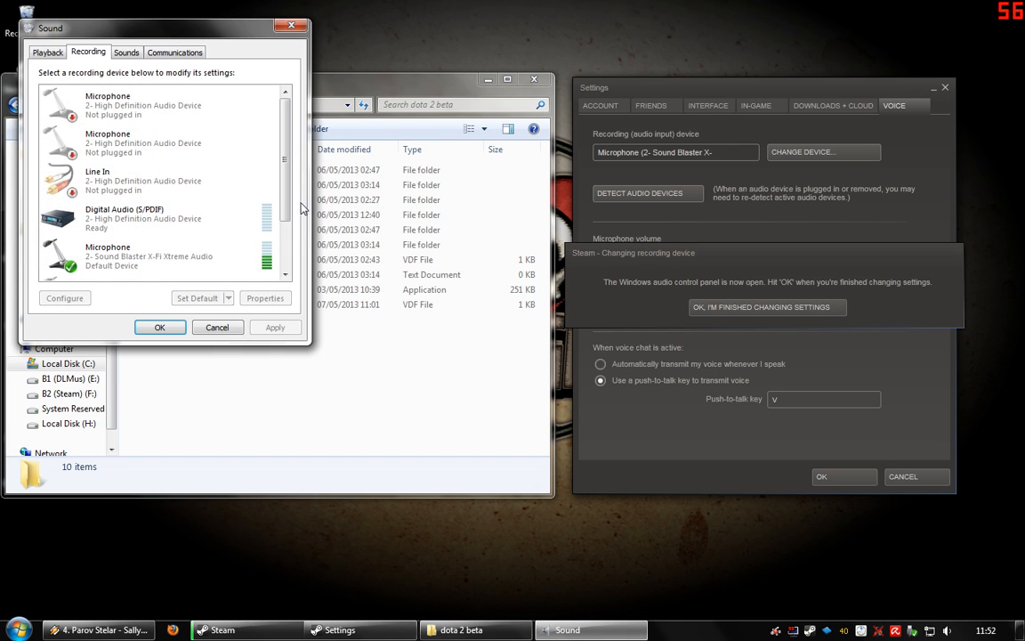
# Review the Sound Blaster X-Fi and S/PDIF devices, confirm with OK, and cancel Steam Settings.
pyautogui.click(157, 221)
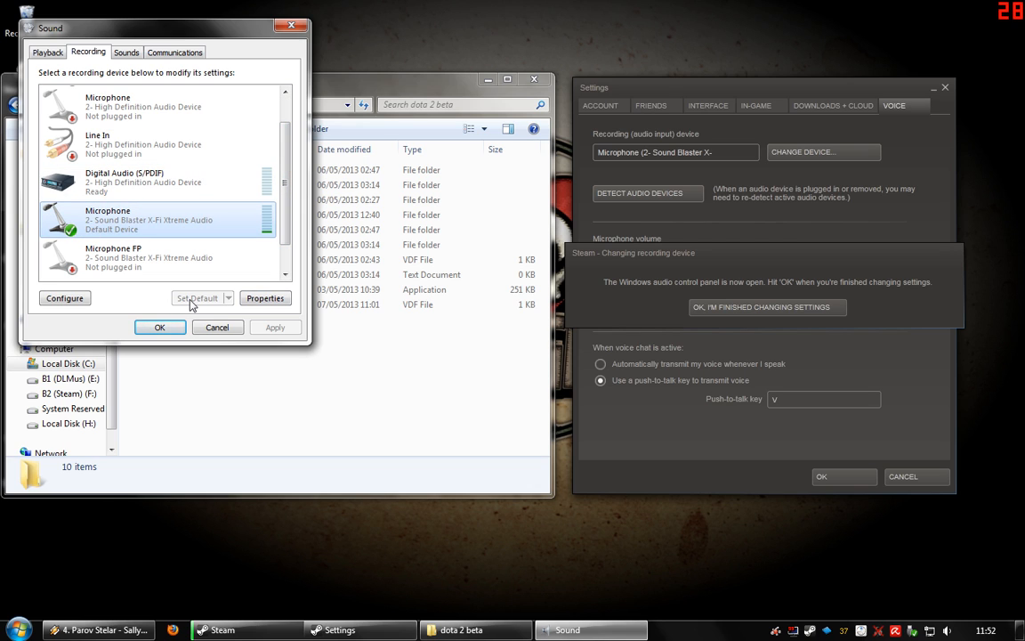
pyautogui.click(146, 182)
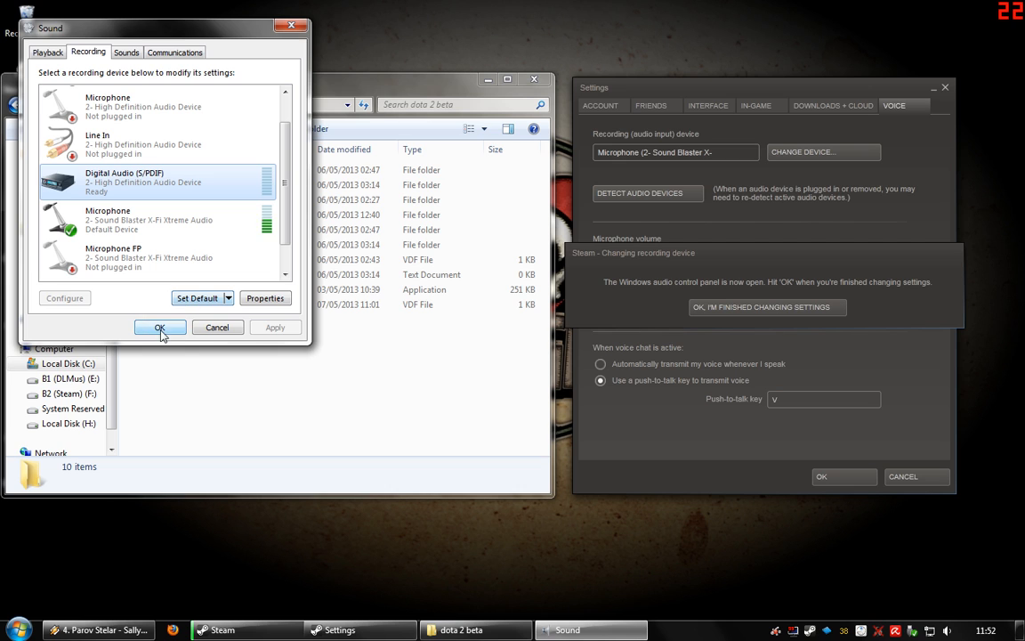
pyautogui.click(160, 328)
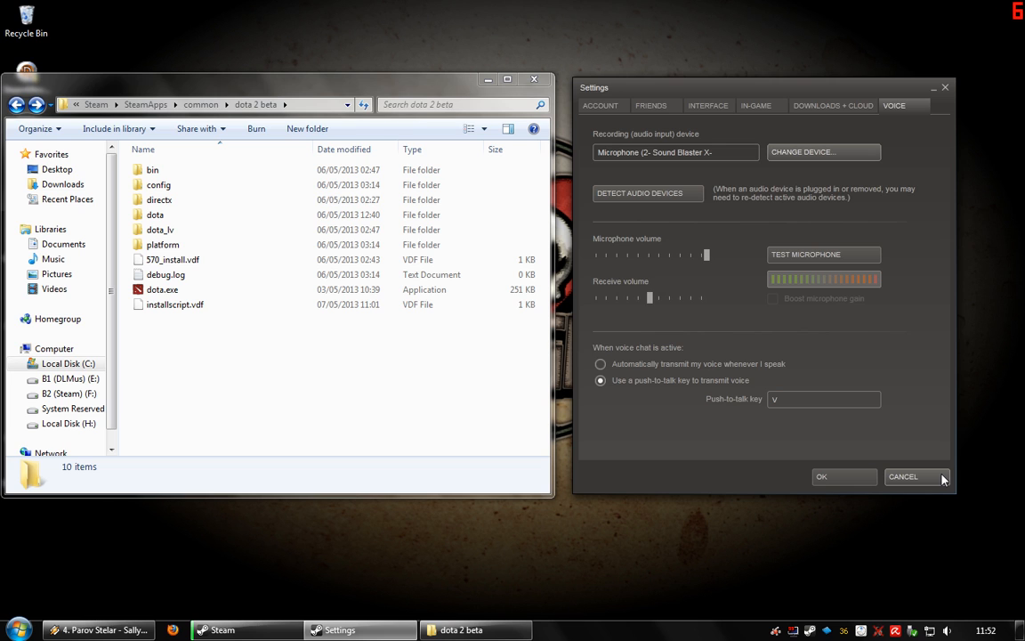
pyautogui.click(904, 477)
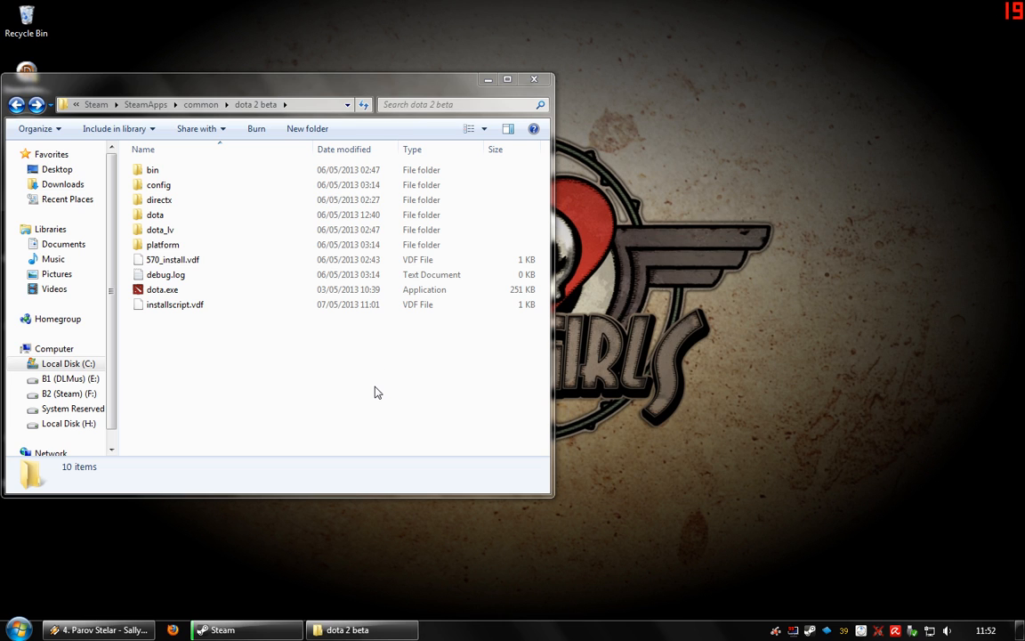
# Open the dota cfg folder and launch config.cfg in Notepad.
pyautogui.click(157, 213)
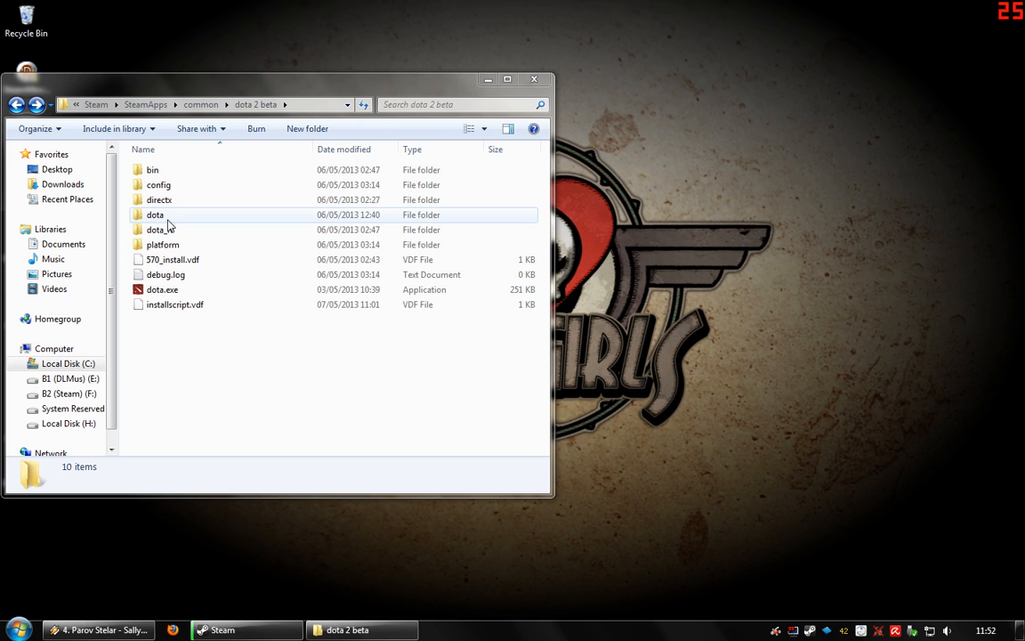
pyautogui.doubleClick(157, 214)
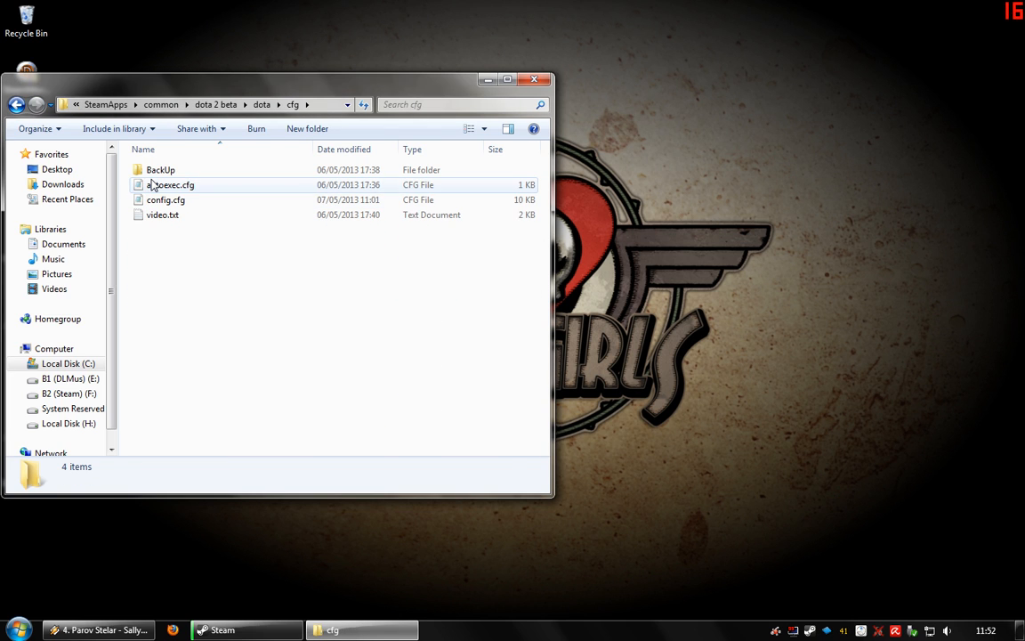
pyautogui.doubleClick(165, 200)
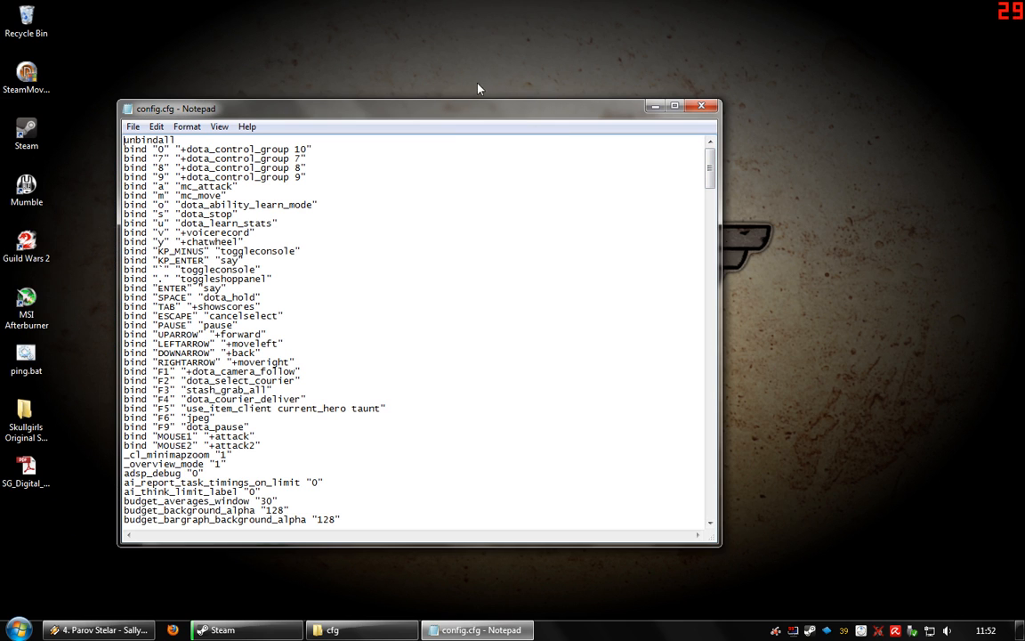
# Search config.cfg for another +voicerecord occurrence and dismiss the not-found message.
pyautogui.doubleClick(217, 231)
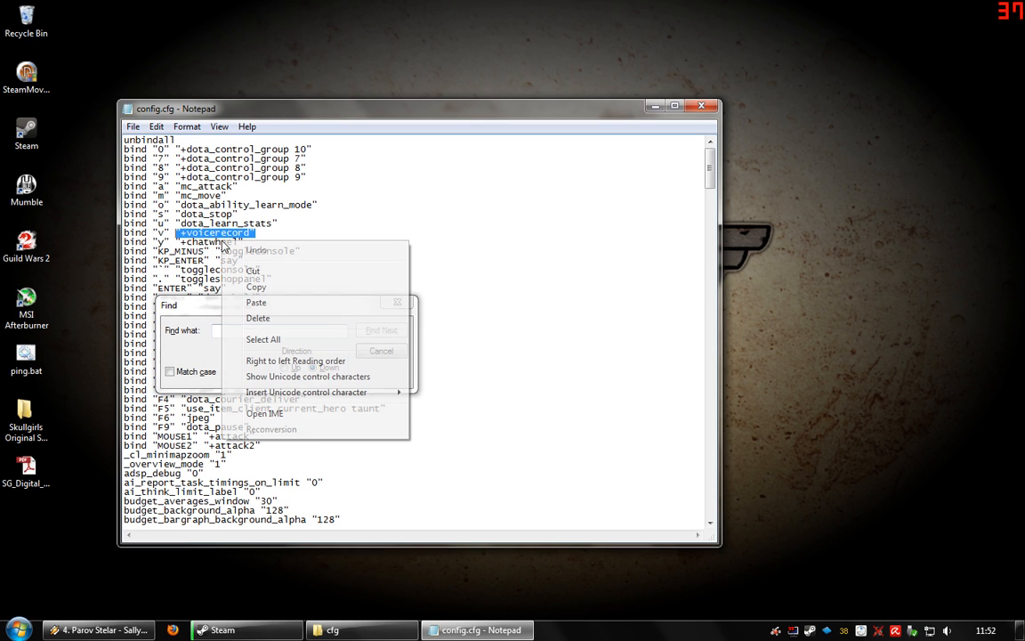
pyautogui.click(257, 303)
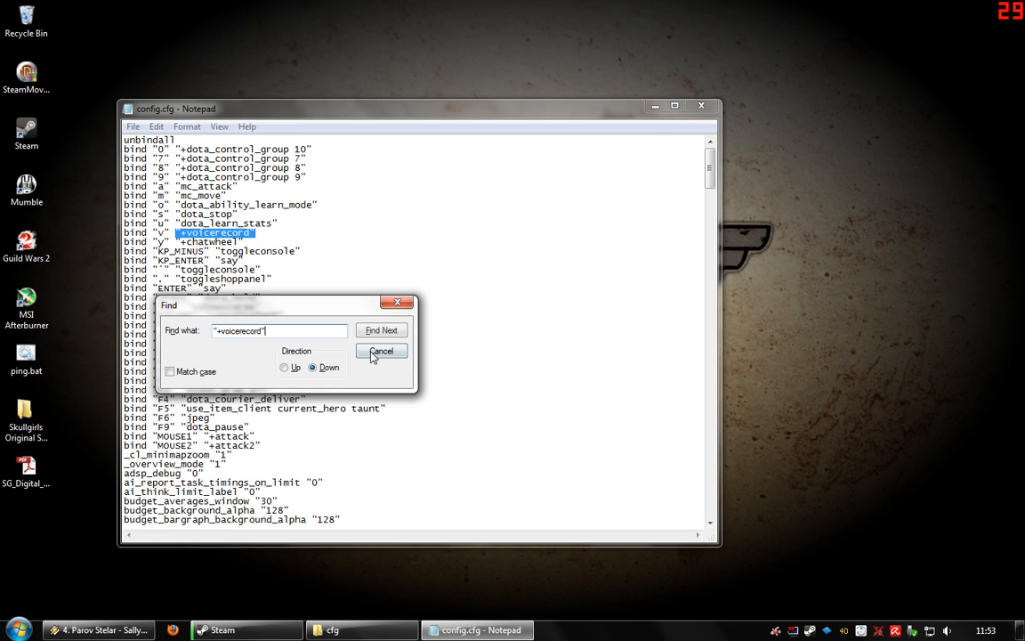
pyautogui.click(381, 329)
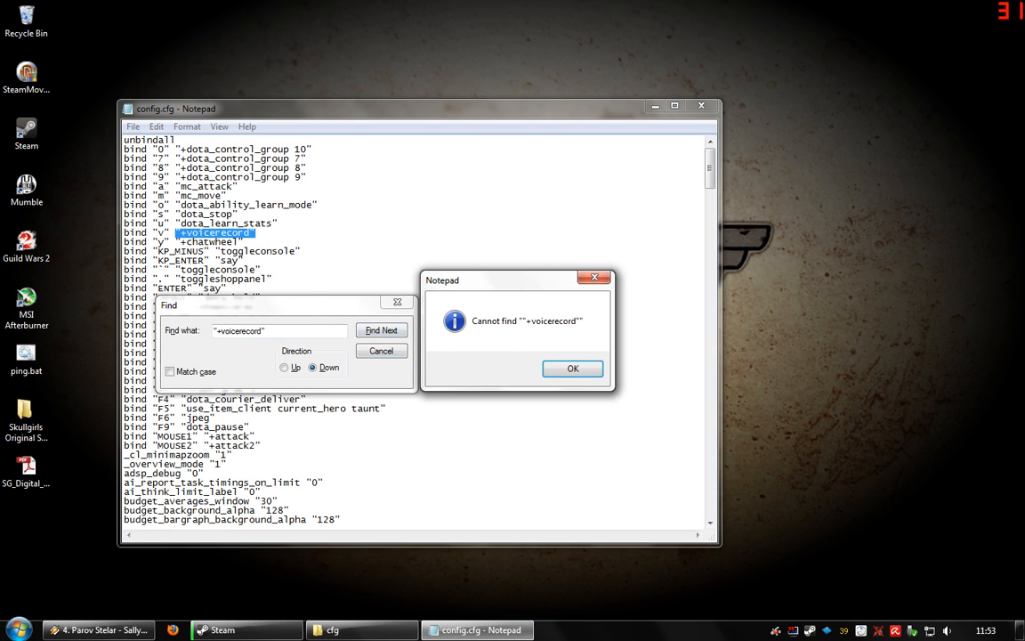
pyautogui.click(573, 368)
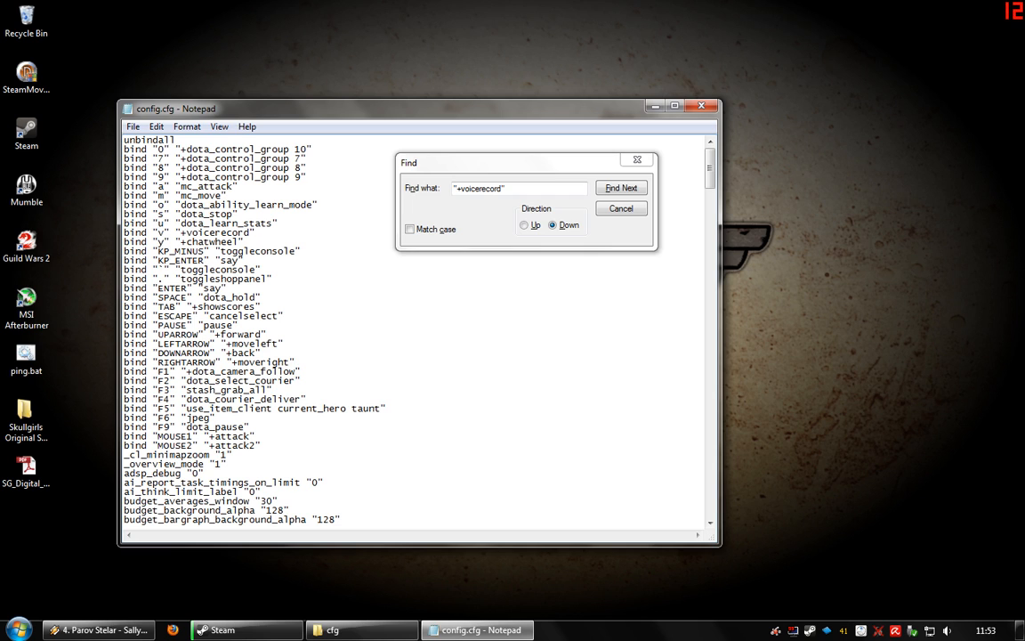
# Select the bind v +voicerecord line, close Find, and reposition the Notepad window.
pyautogui.click(619, 187)
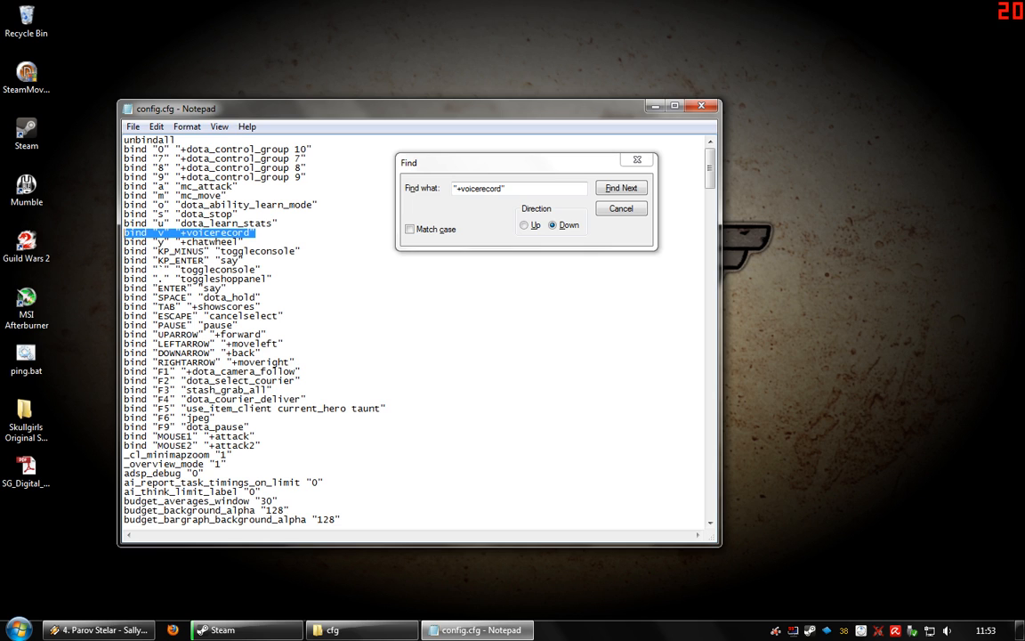
pyautogui.click(619, 187)
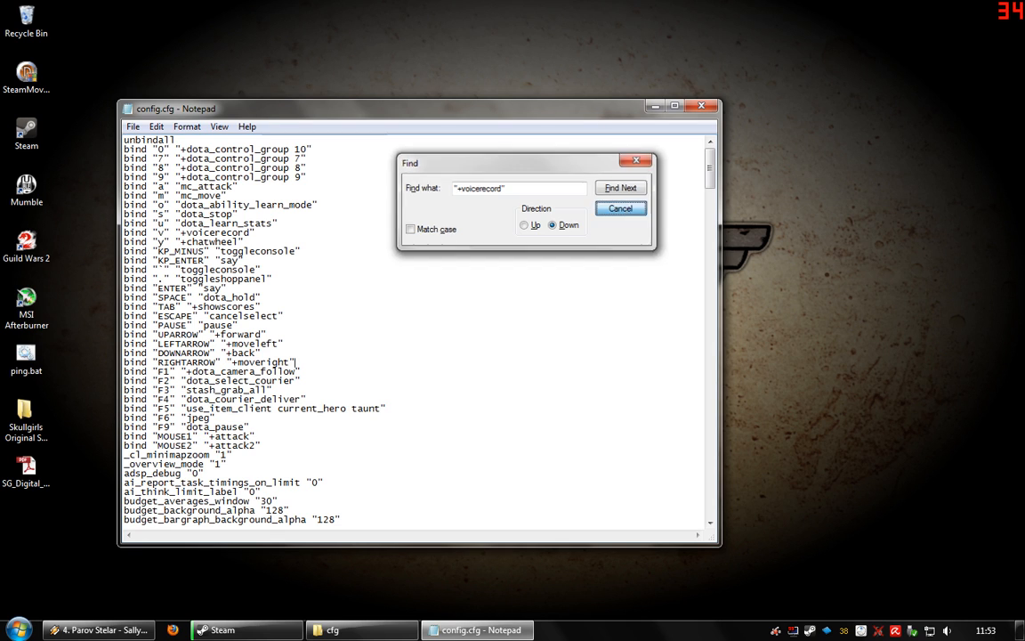
pyautogui.click(619, 206)
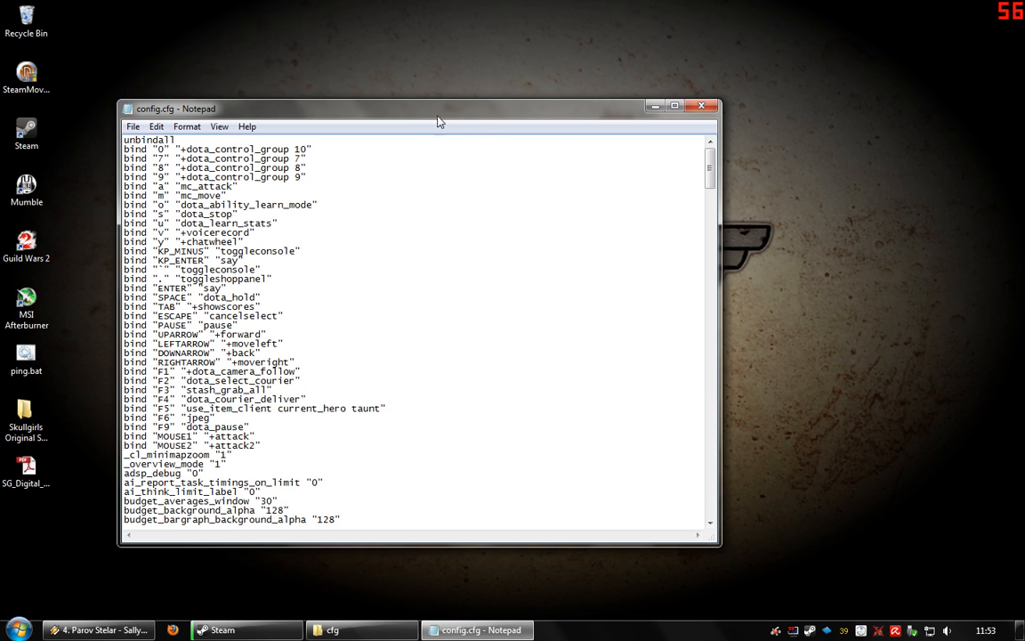
pyautogui.moveTo(436, 121); pyautogui.dragTo(365, 82)
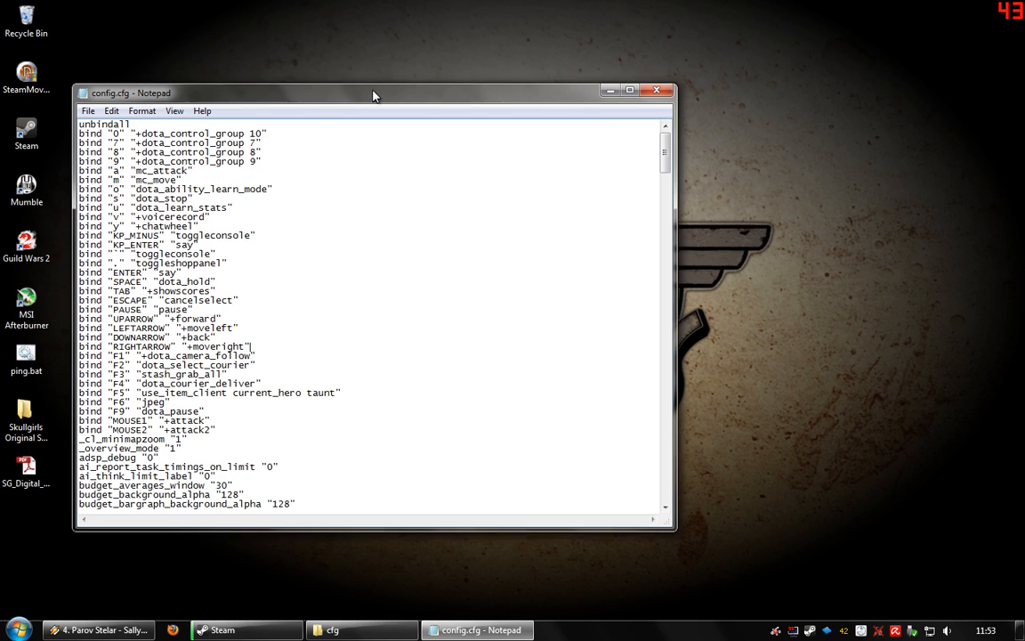
pyautogui.moveTo(374, 96); pyautogui.dragTo(367, 75)
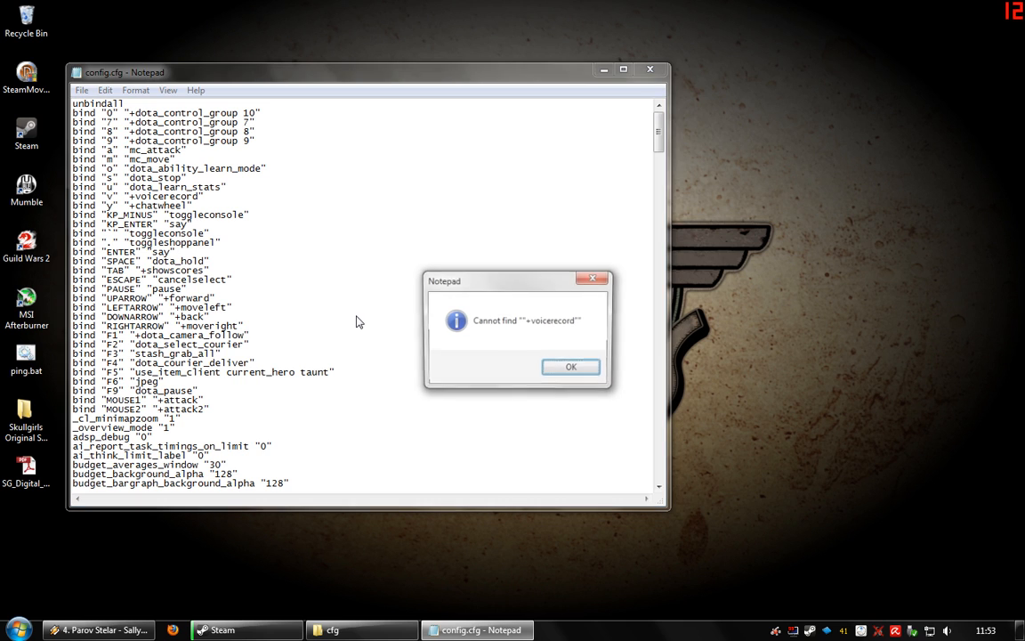
pyautogui.click(570, 367)
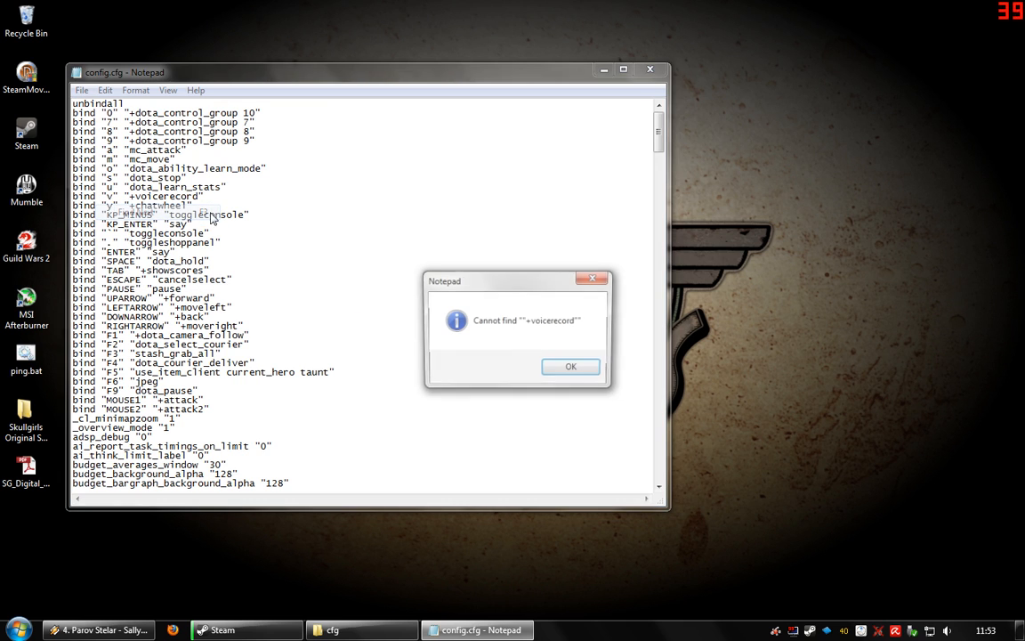
pyautogui.click(105, 89)
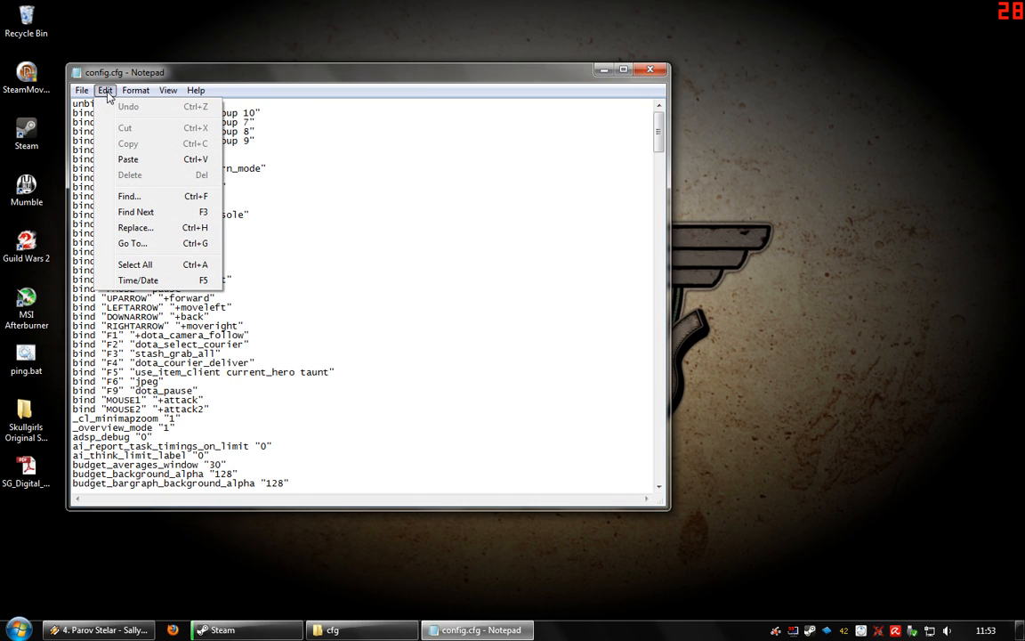
# Find "voice" in config.cfg repeatedly until the voice_enable "1" line is highlighted.
pyautogui.click(129, 196)
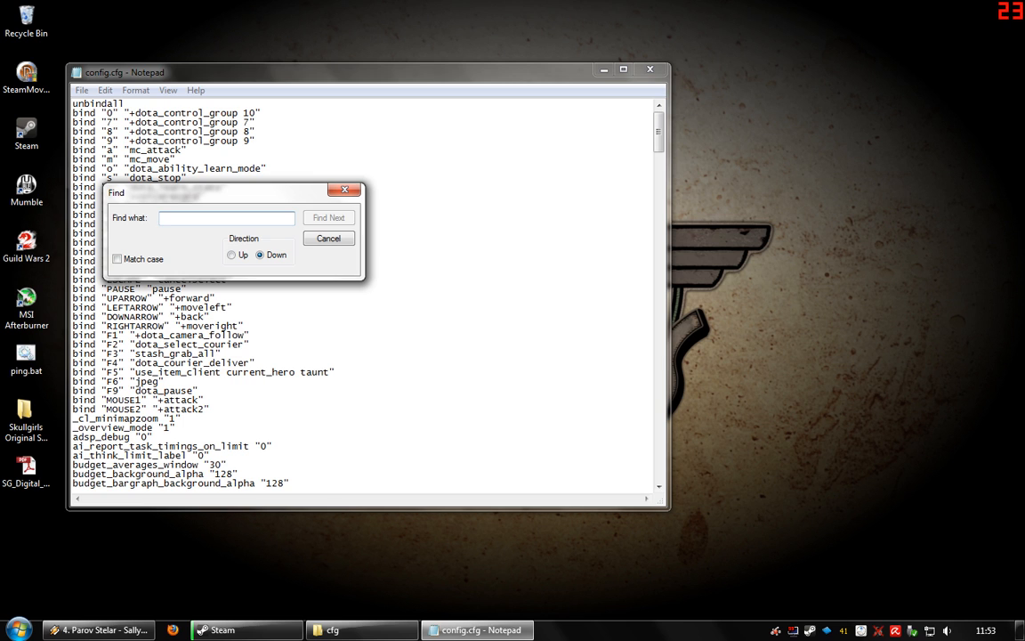
pyautogui.click(328, 217)
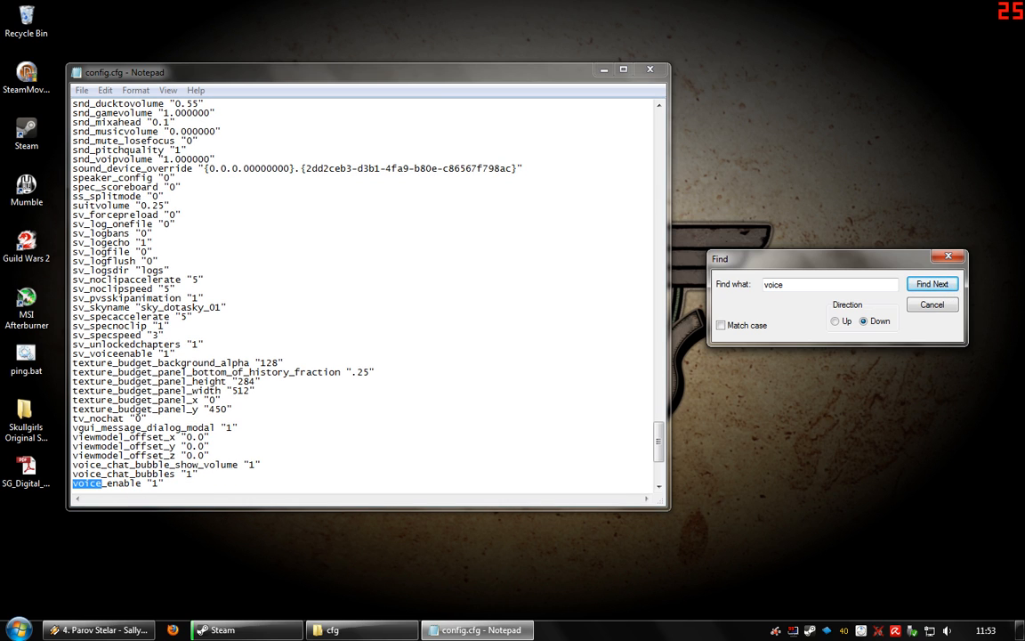
pyautogui.click(933, 284)
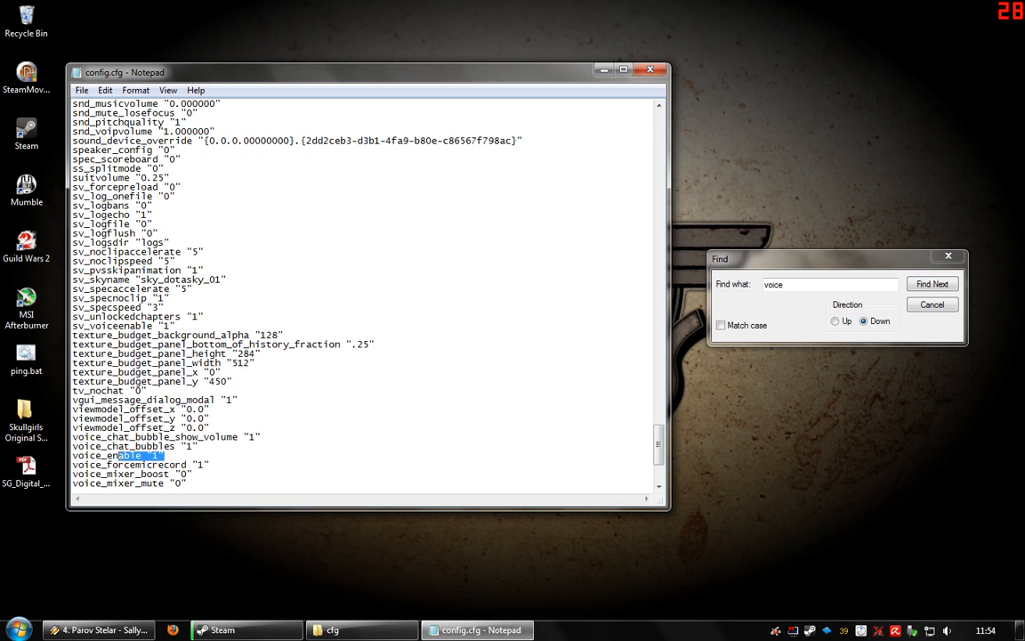
pyautogui.click(933, 283)
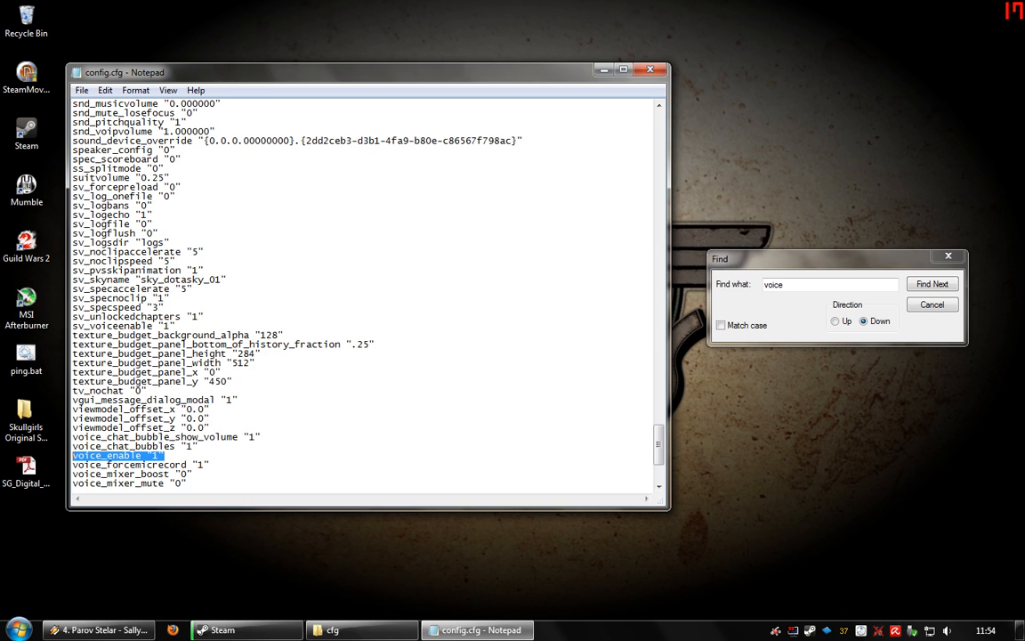
pyautogui.click(933, 283)
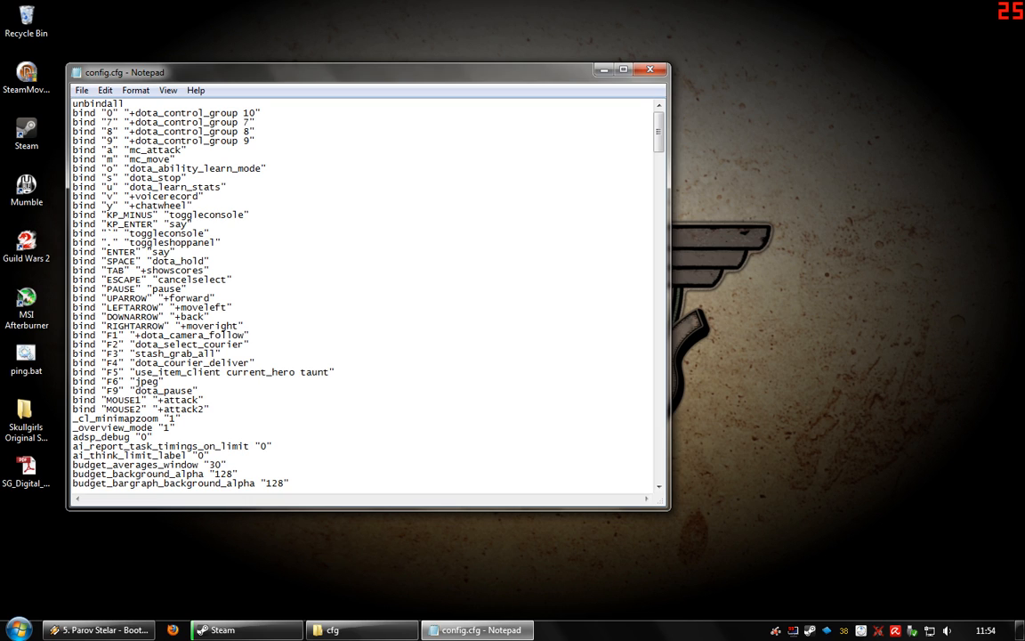
# Skim down through the camera and dota settings, then close config.cfg unedited.
pyautogui.scroll(-3)
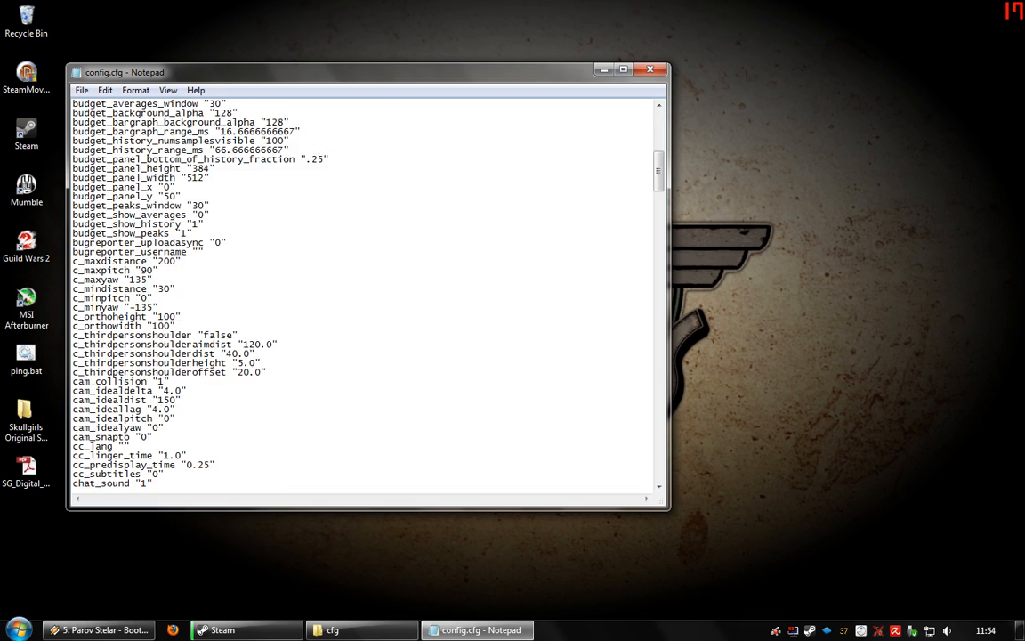
pyautogui.scroll(-3)
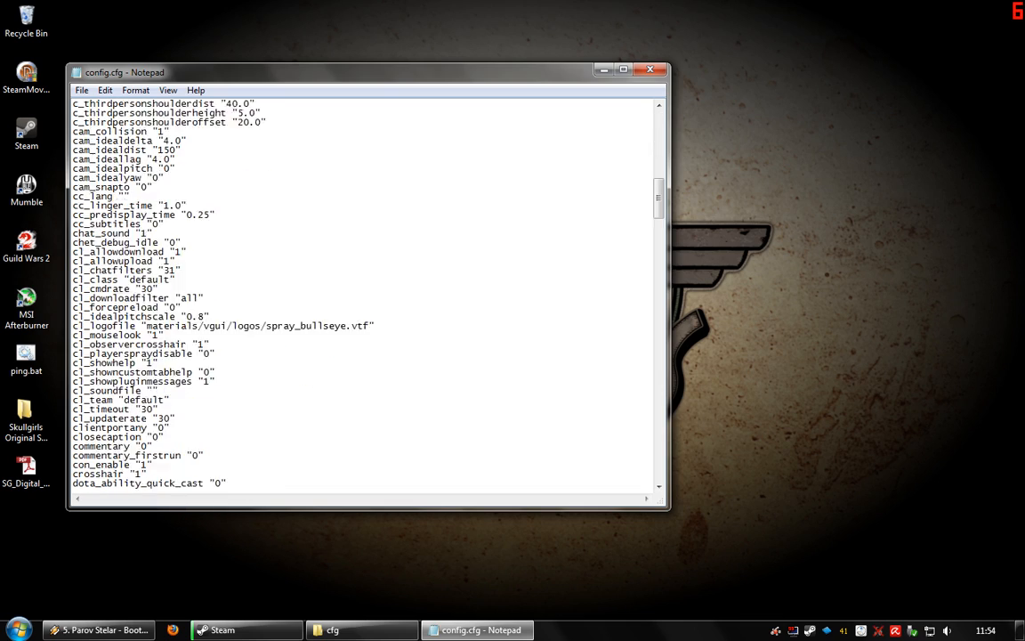
pyautogui.scroll(-3)
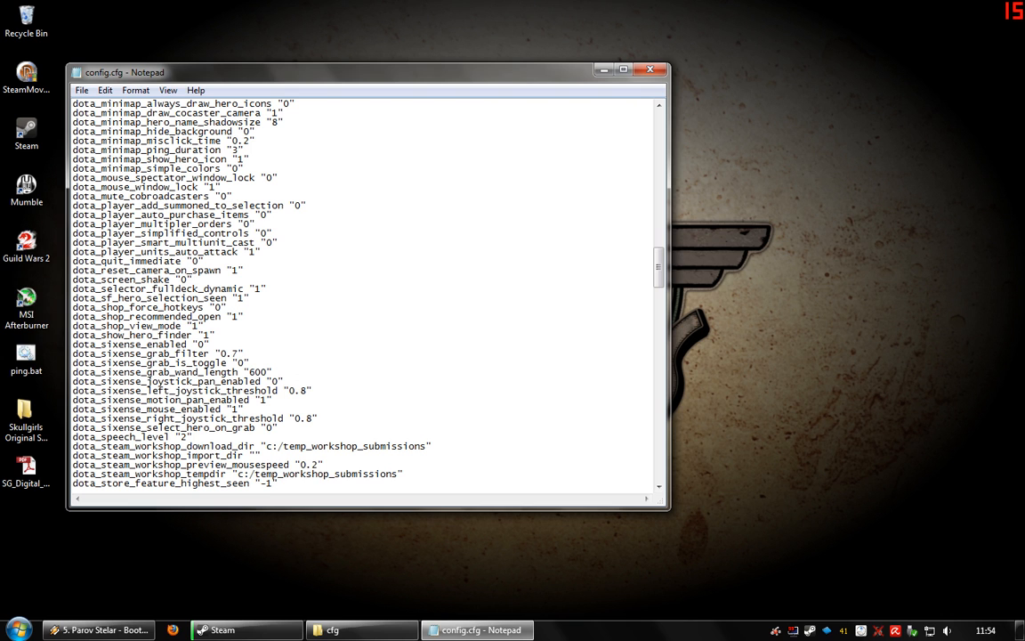
pyautogui.click(652, 69)
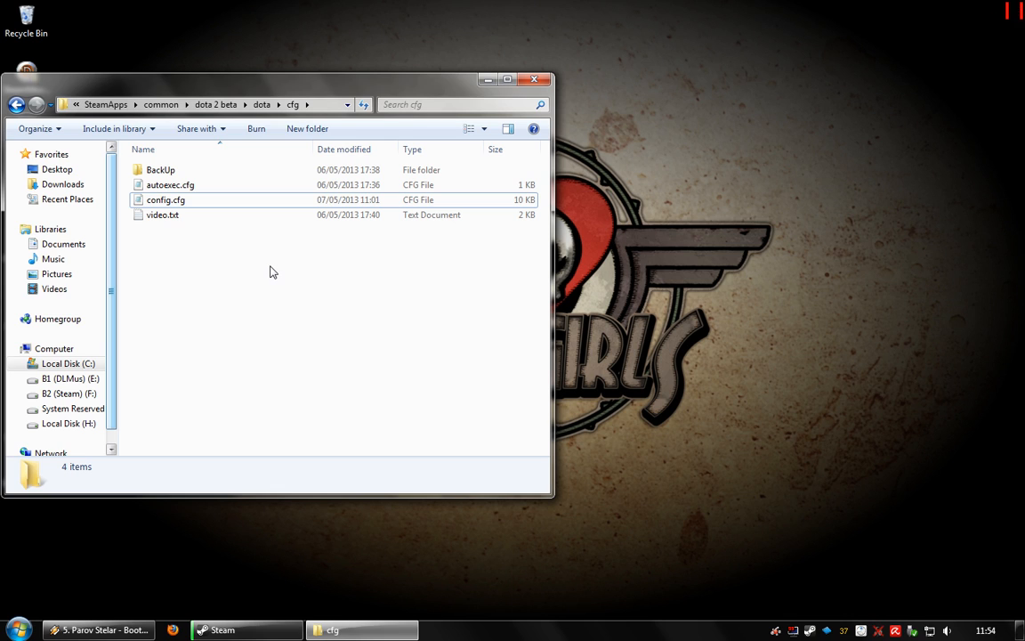
pyautogui.moveTo(223, 274)
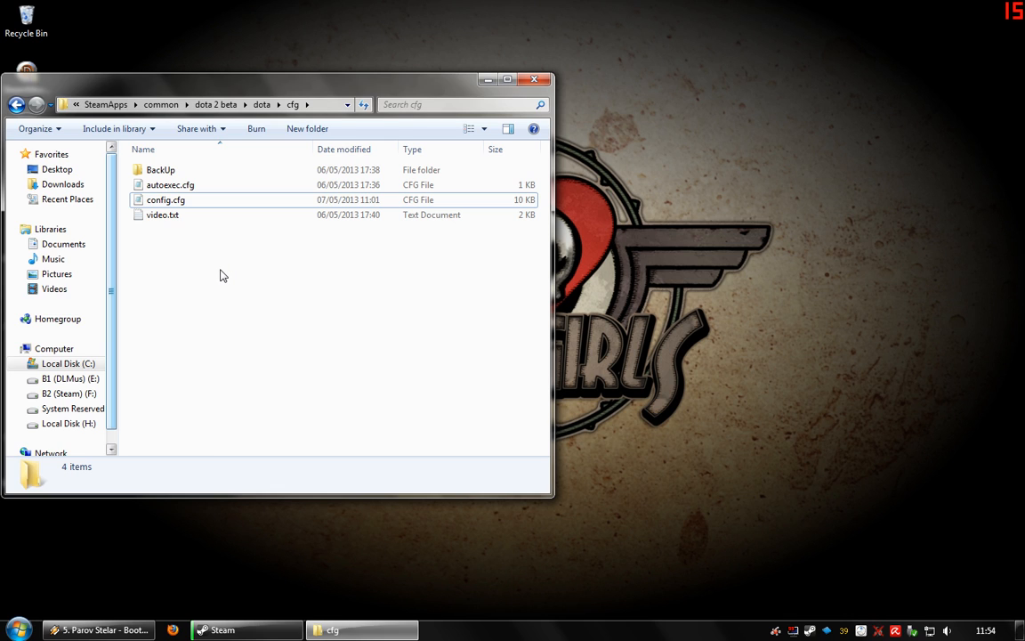
pyautogui.moveTo(196, 214)
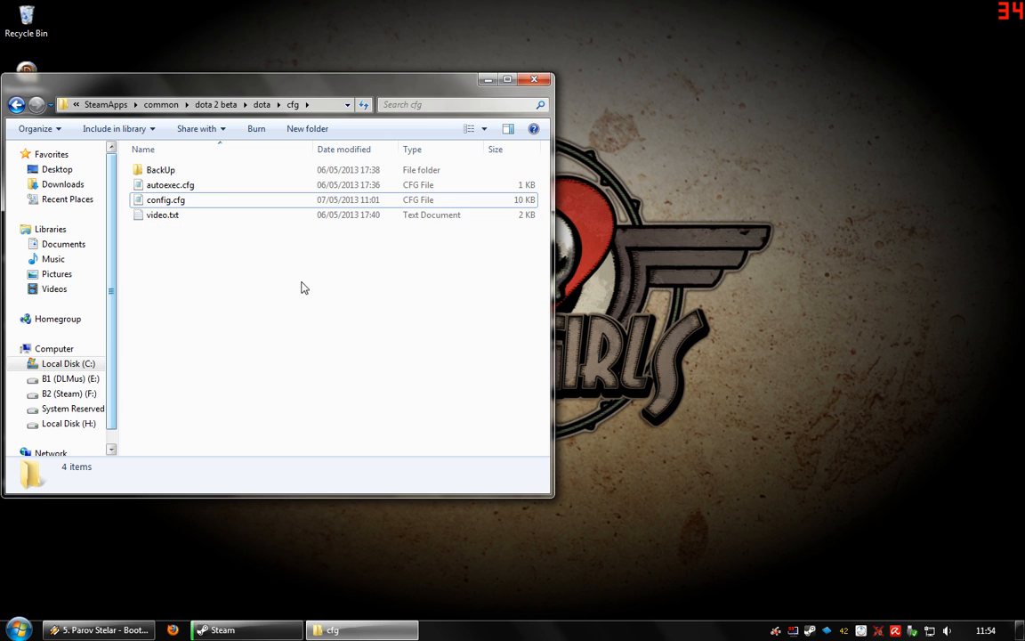
# Reopen config.cfg from the cfg folder in Notepad.
pyautogui.doubleClick(171, 184)
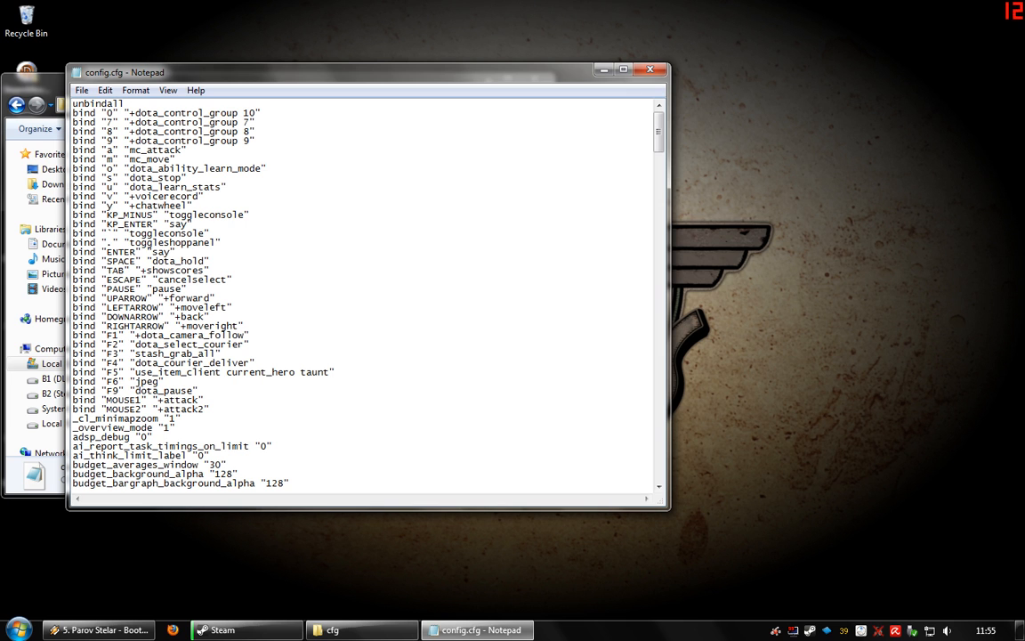
# Glance down the key bindings and close config.cfg without edits.
pyautogui.scroll(-3)
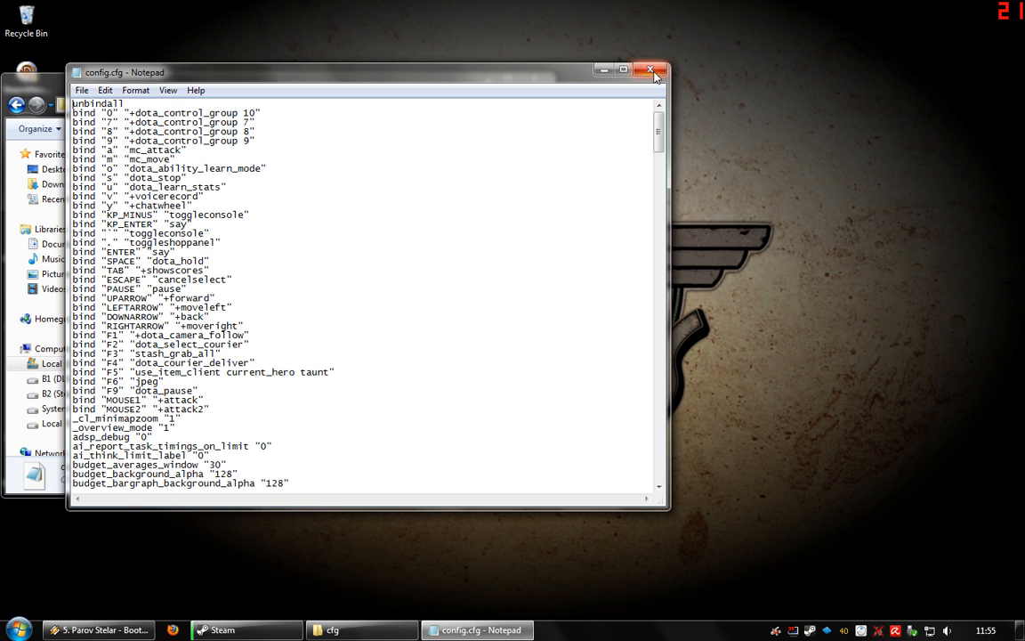
pyautogui.click(652, 72)
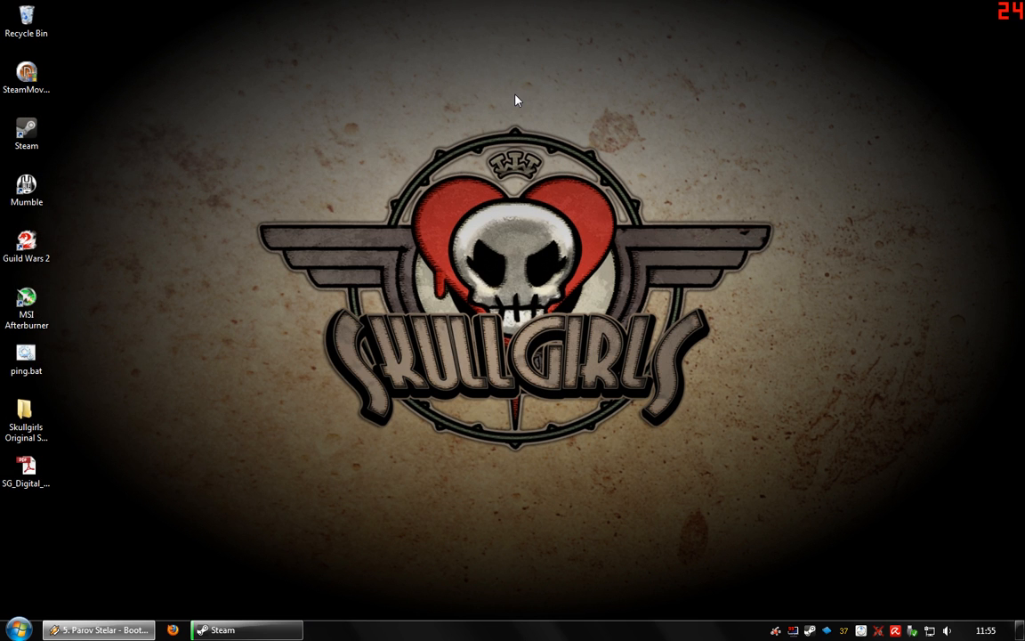
pyautogui.moveTo(498, 125)
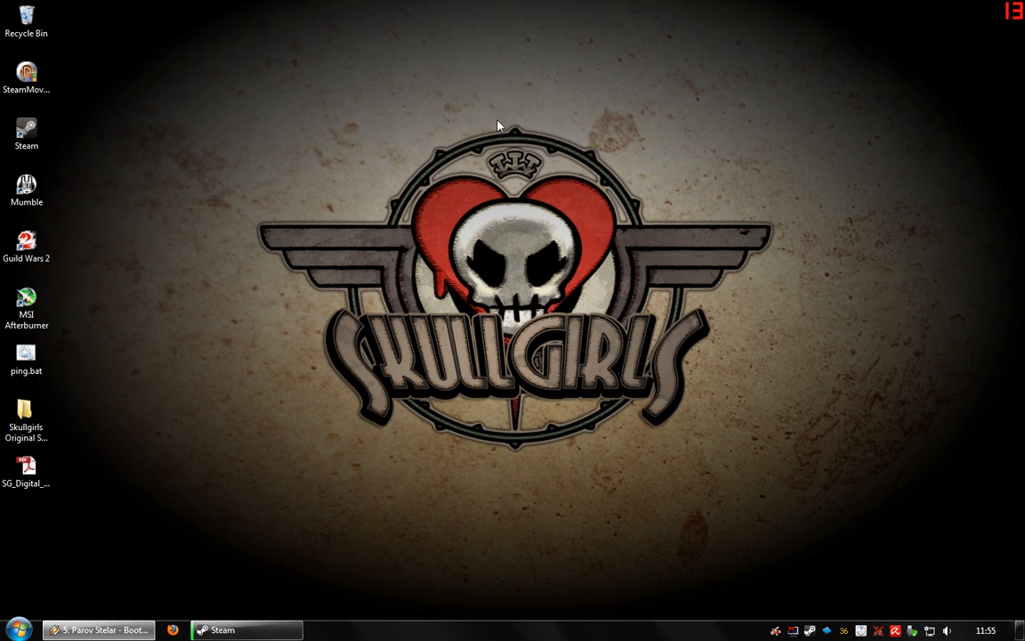
pyautogui.moveTo(518, 436)
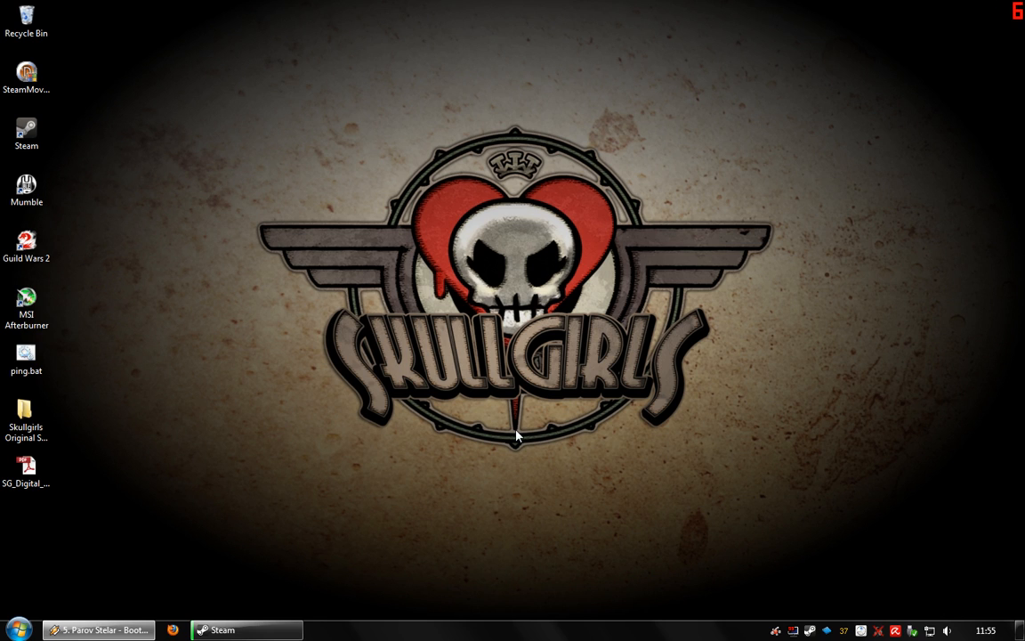
pyautogui.moveTo(395, 490)
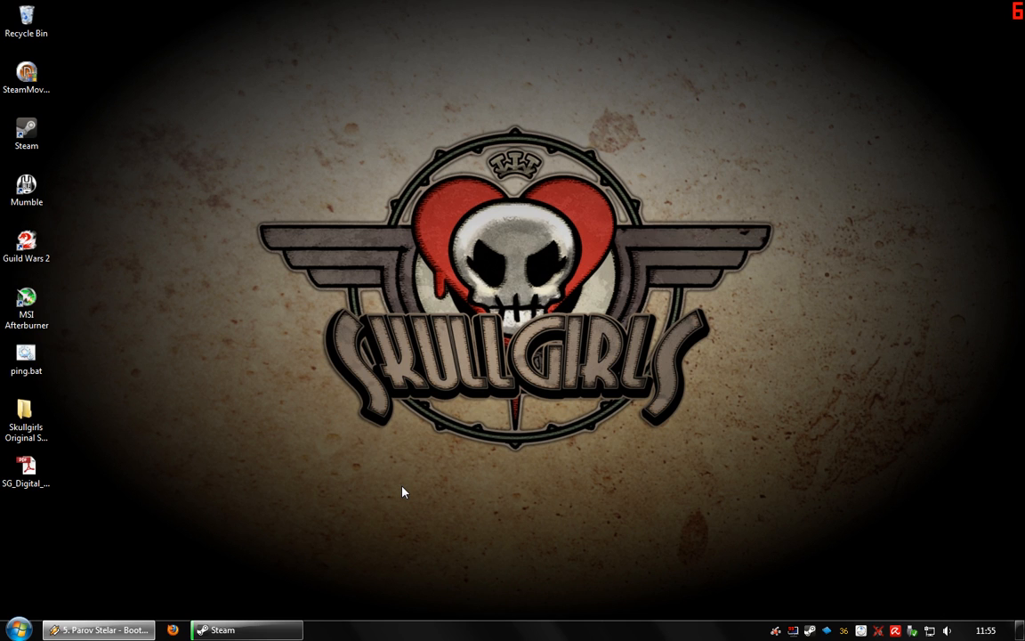
pyautogui.moveTo(478, 527)
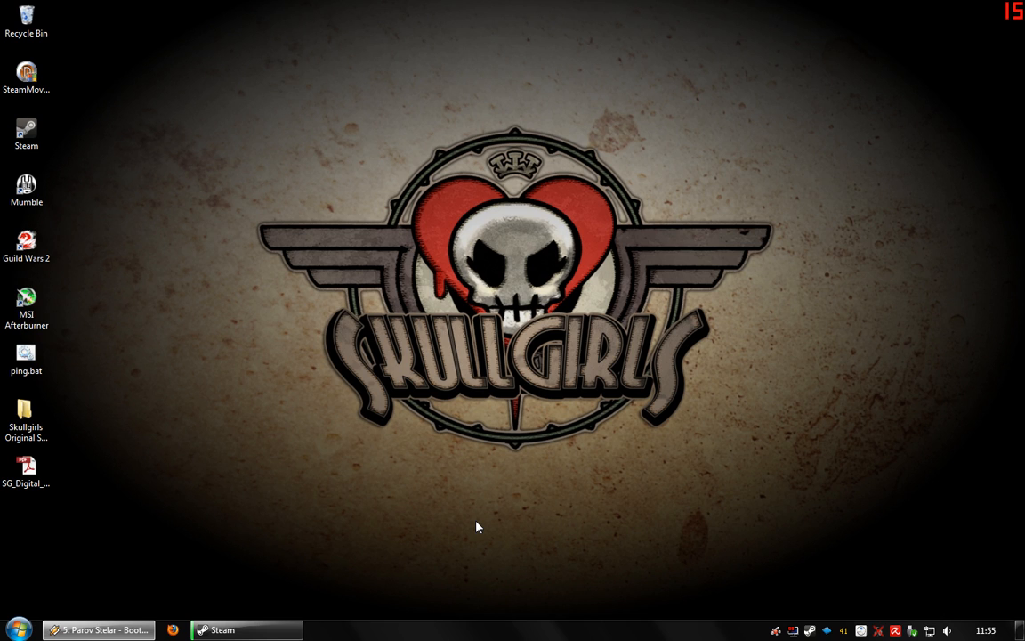
pyautogui.moveTo(520, 513)
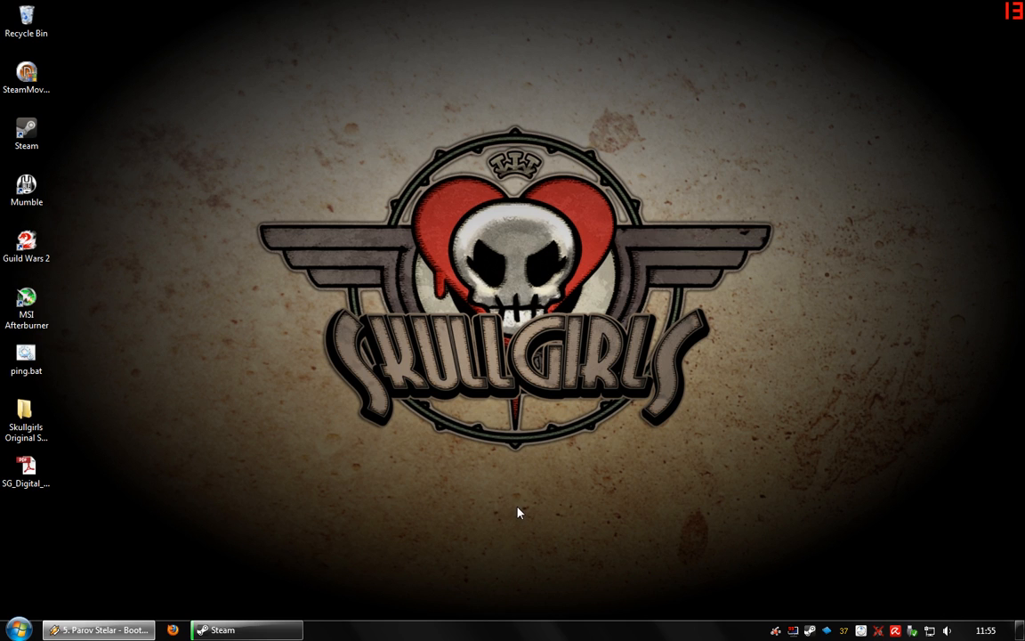
pyautogui.moveTo(514, 479)
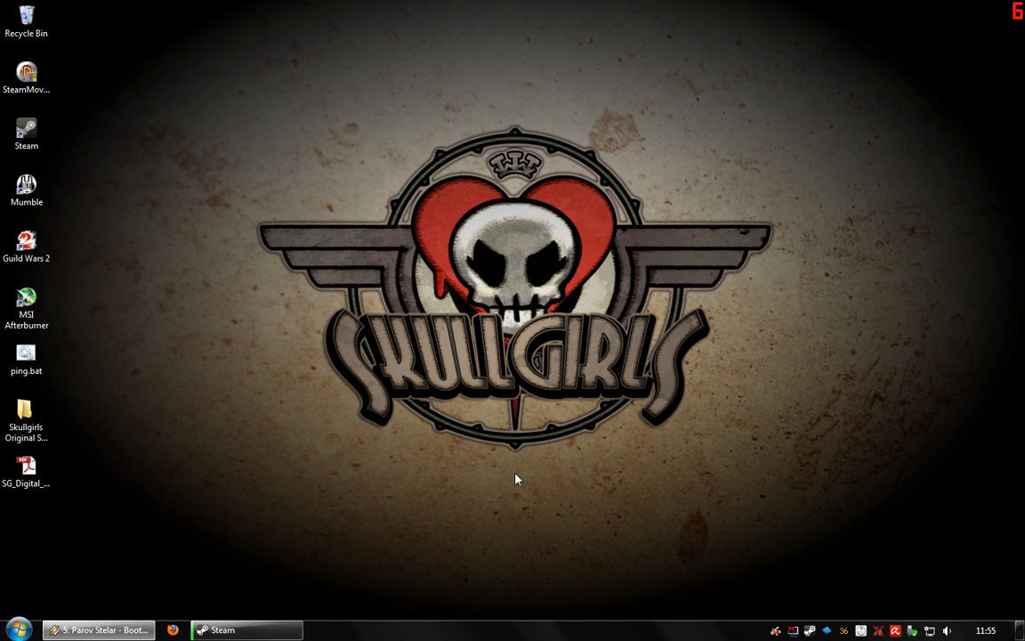
pyautogui.moveTo(146, 503)
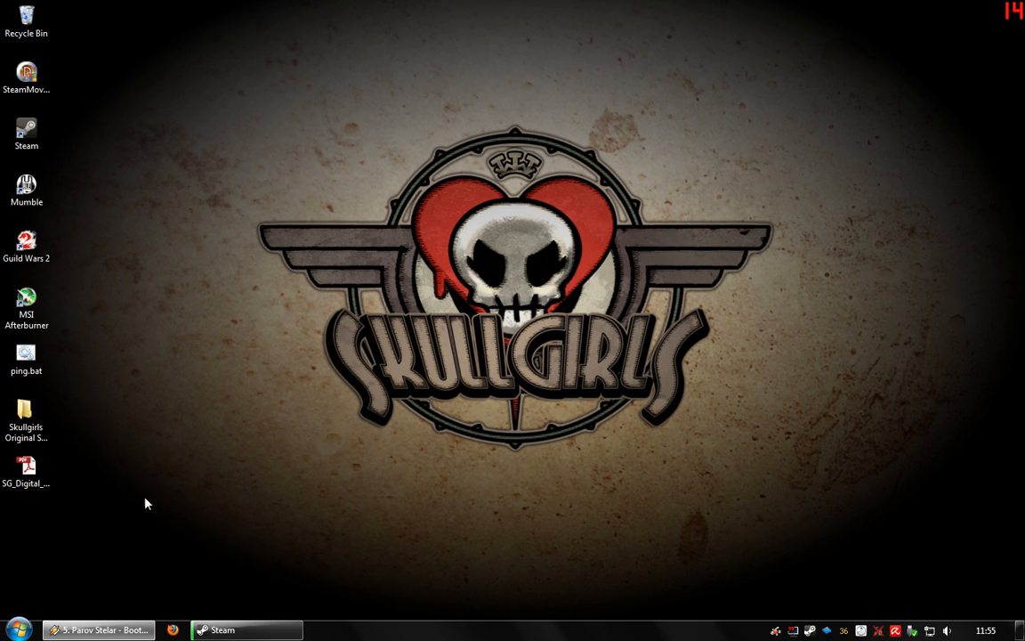
pyautogui.moveTo(456, 600)
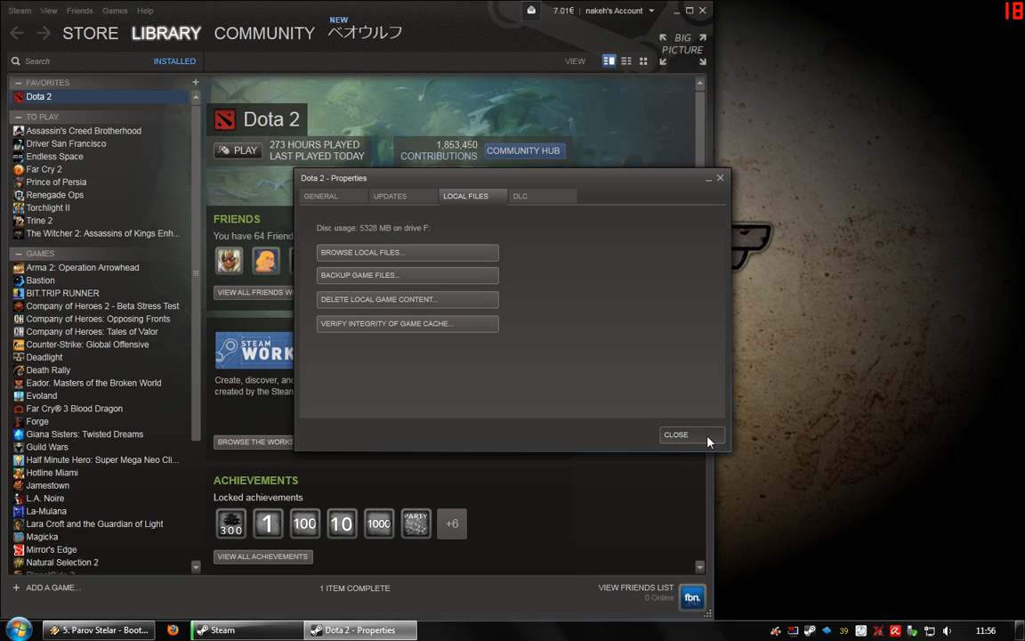
# Close the Dota 2 Properties dialog and then the Steam library window.
pyautogui.click(677, 434)
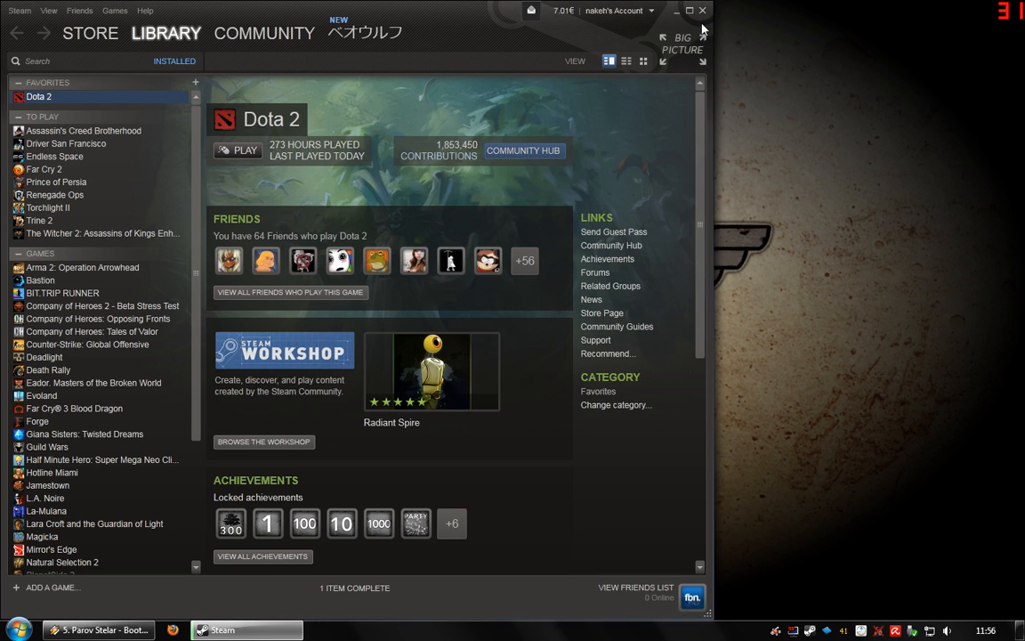
pyautogui.click(677, 10)
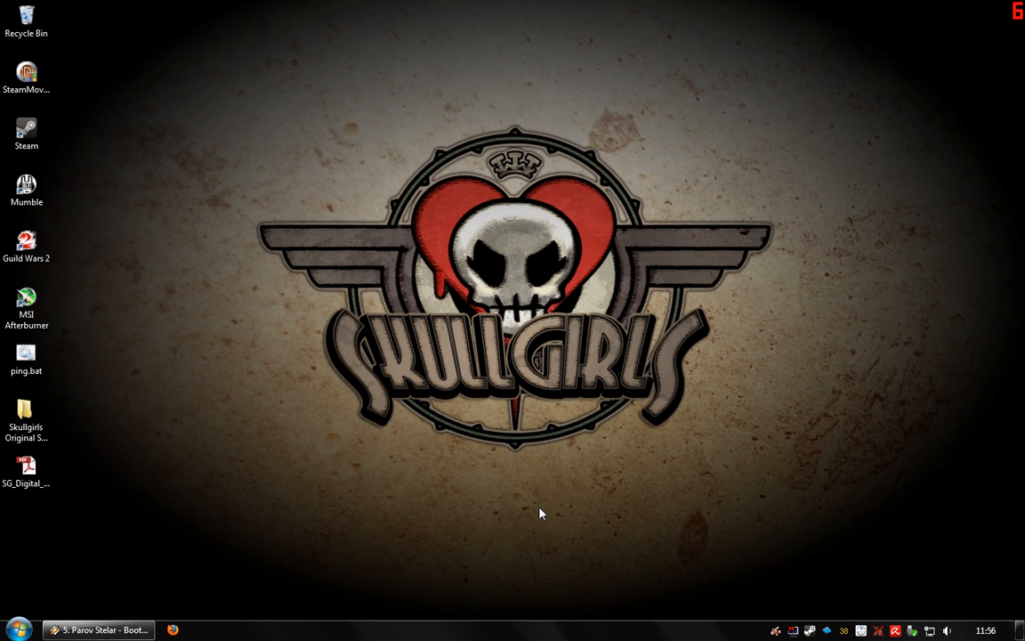
pyautogui.moveTo(548, 513)
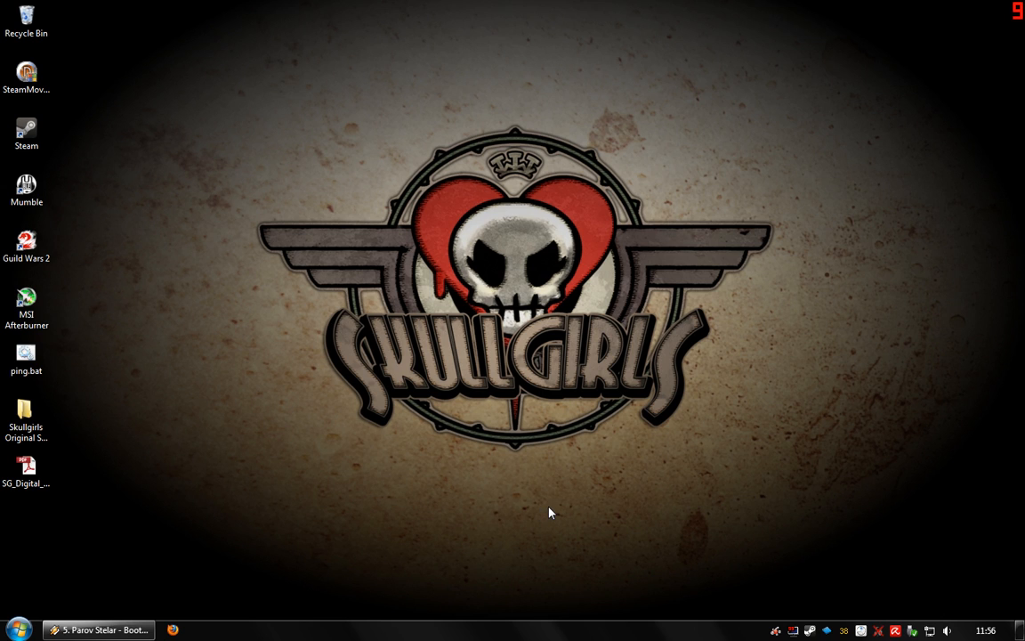